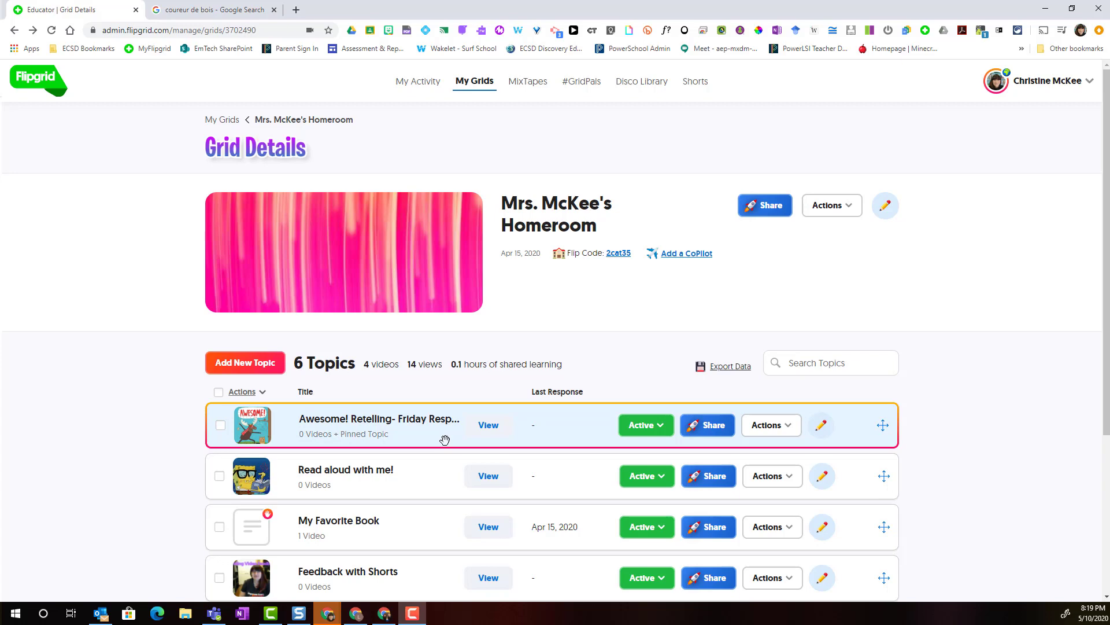
{"action": "mouse_move", "coordinate": [270, 374]}
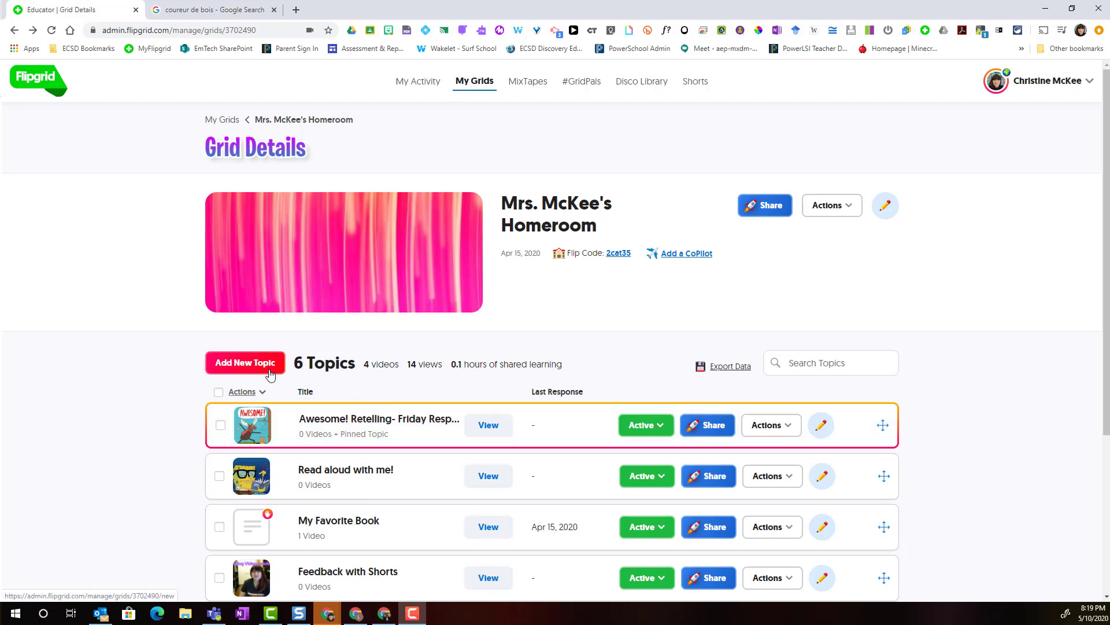
Start a new topic 'the Fur Trade and the Economy' and scroll through Topic Essentials
{"action": "left_click", "coordinate": [245, 362]}
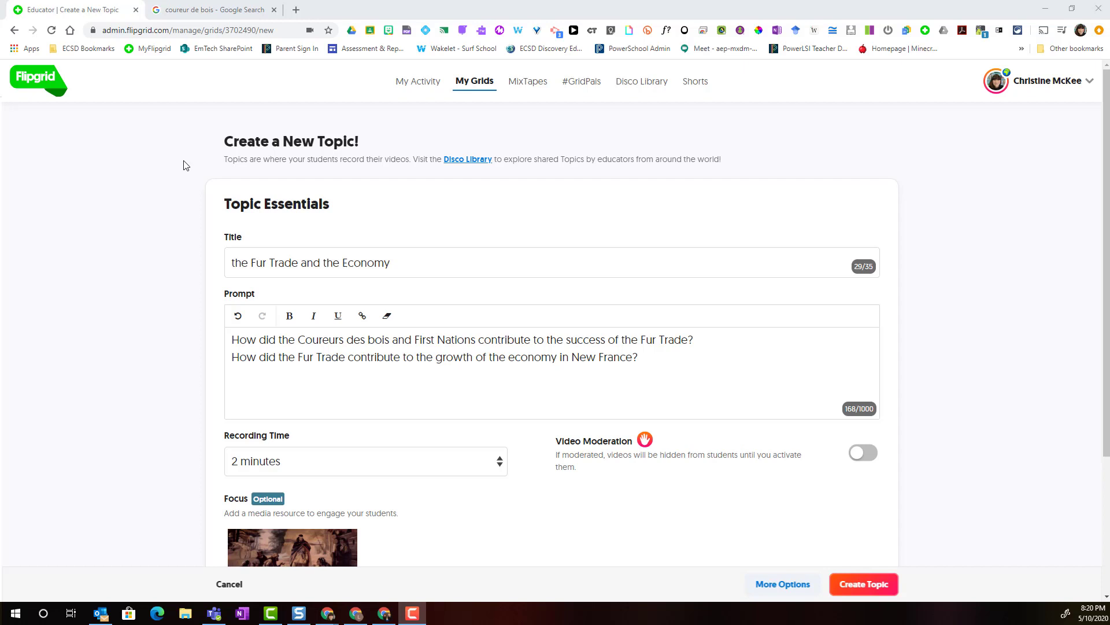
{"action": "mouse_move", "coordinate": [226, 179]}
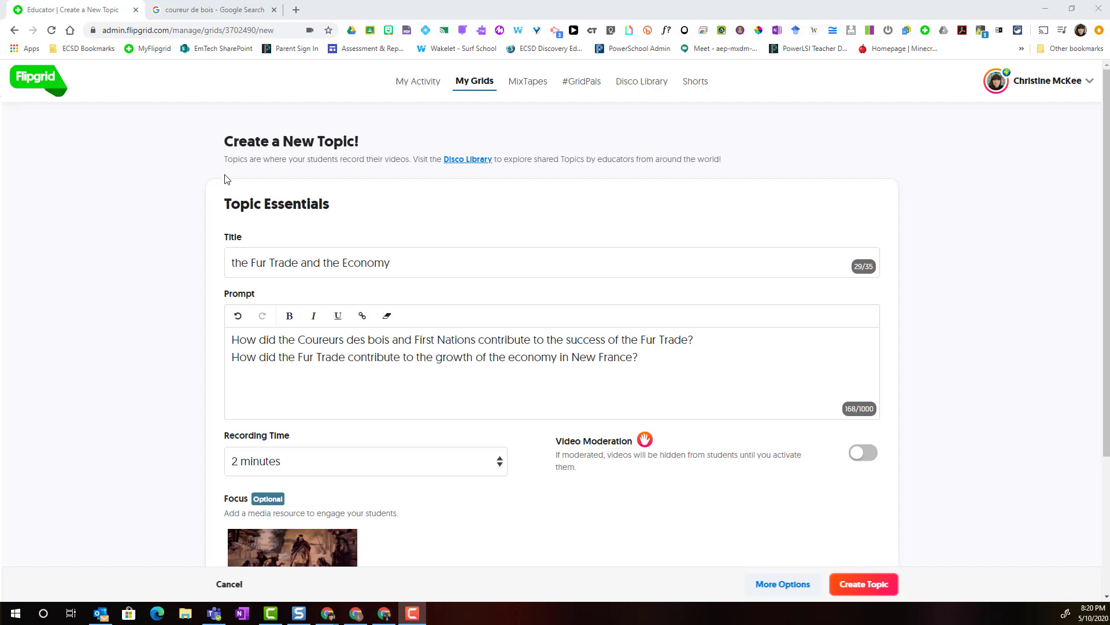
{"action": "mouse_move", "coordinate": [429, 250]}
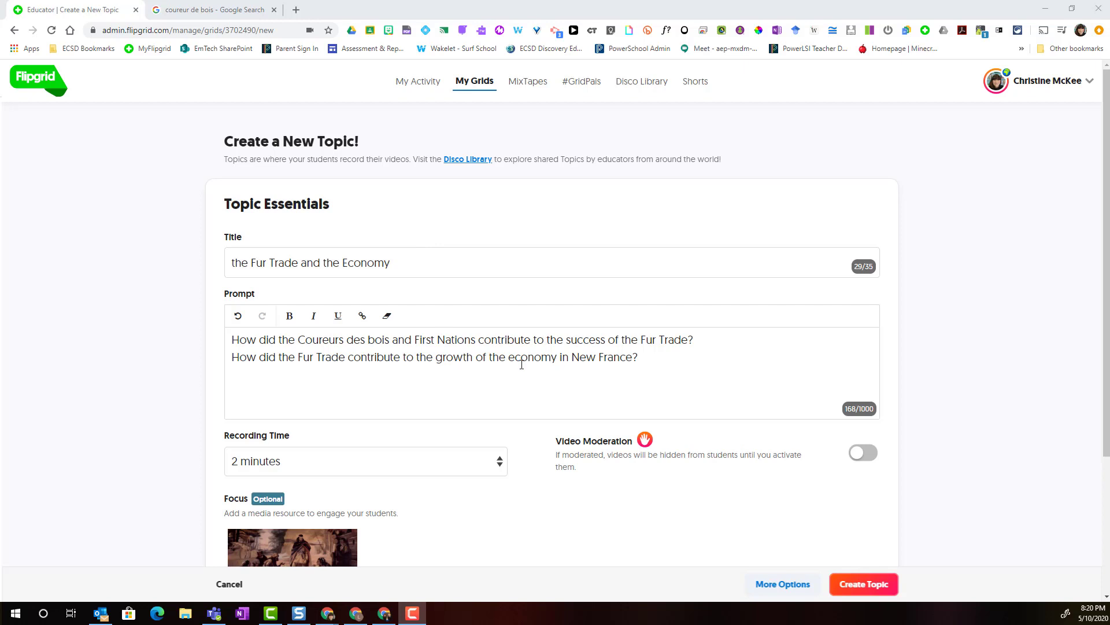
{"action": "mouse_move", "coordinate": [368, 472]}
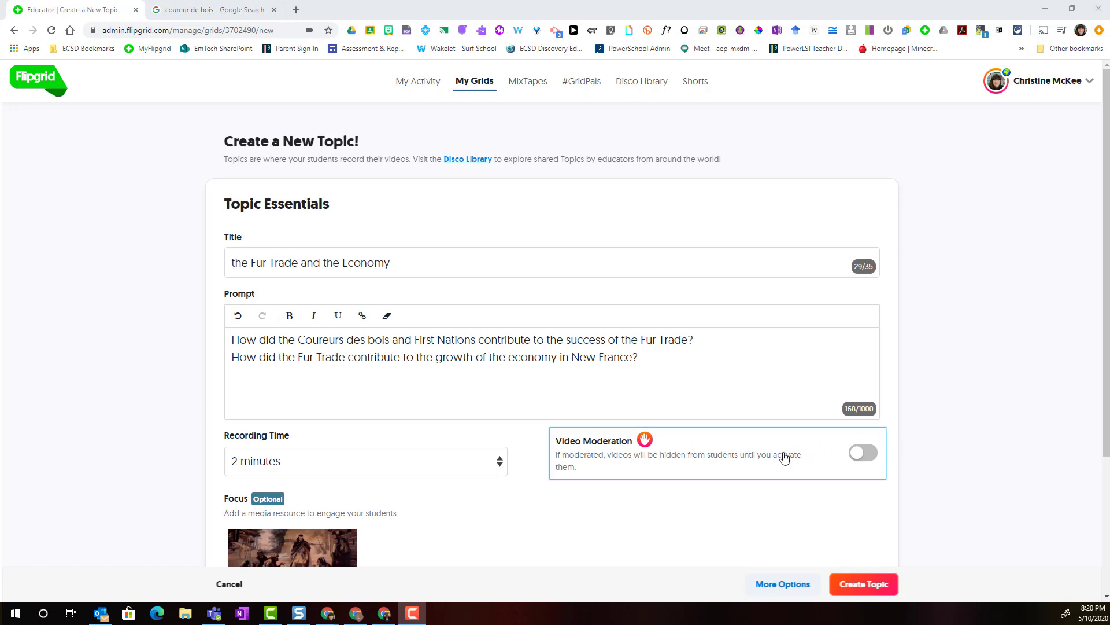
{"action": "scroll", "scroll_direction": "down", "scroll_amount": 3}
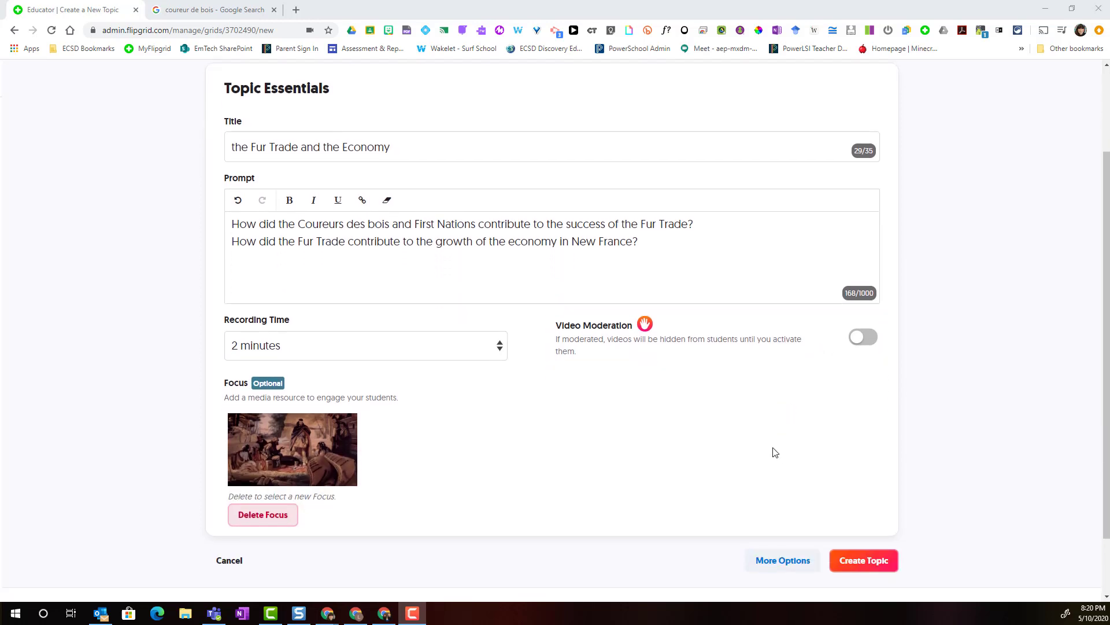
{"action": "mouse_move", "coordinate": [216, 483]}
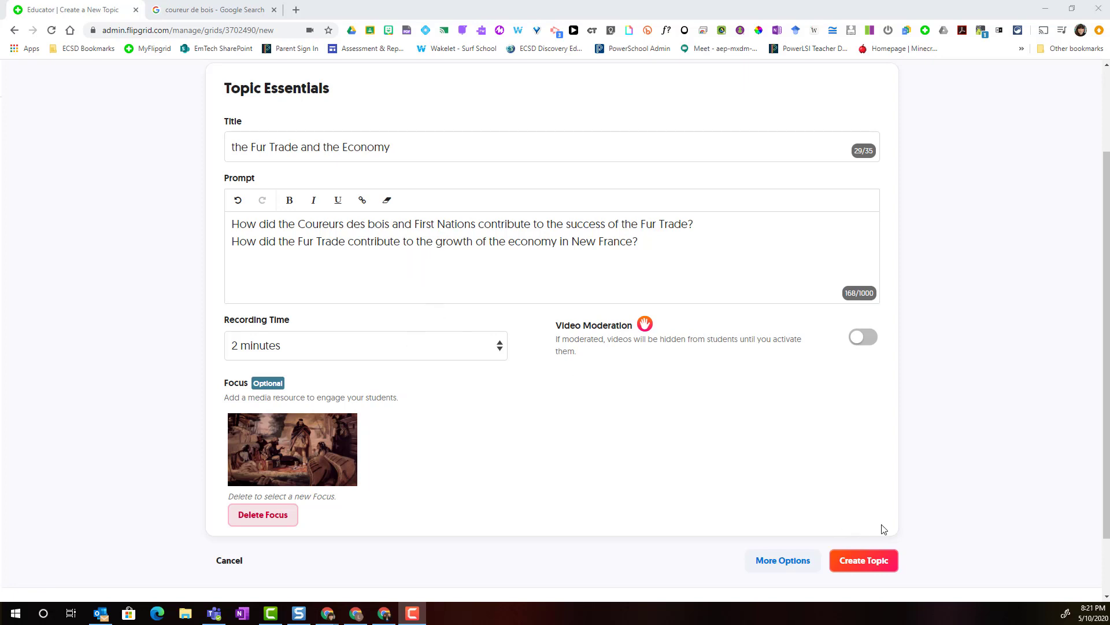
{"action": "mouse_move", "coordinate": [791, 556]}
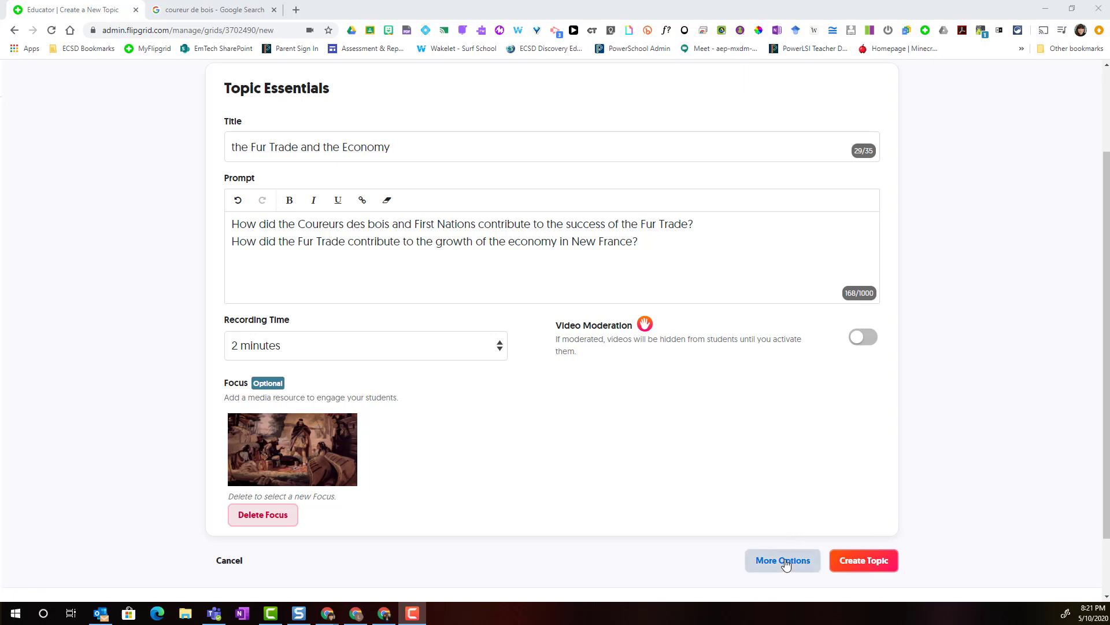
Reveal More Options and scroll down through video features to the Feedback section
{"action": "left_click", "coordinate": [783, 561]}
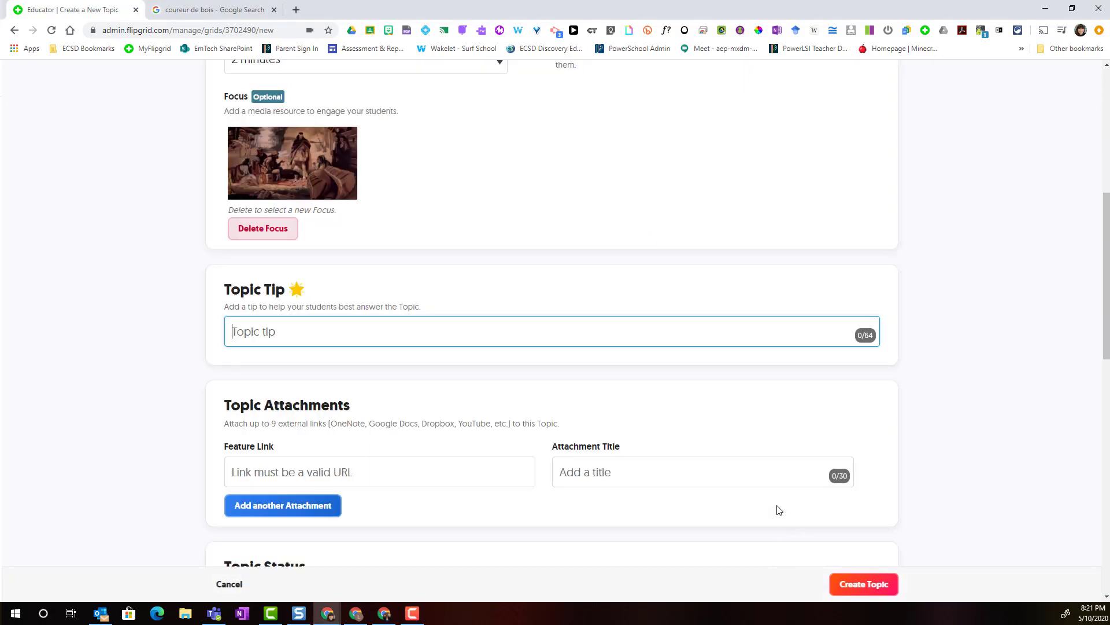
{"action": "scroll", "scroll_direction": "down", "scroll_amount": 3}
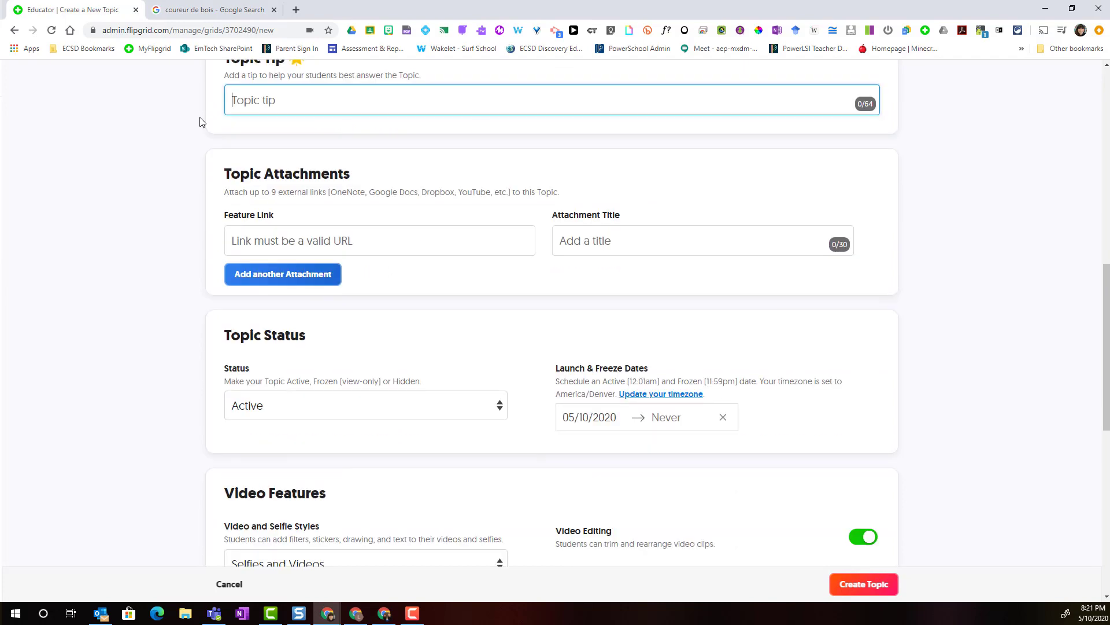
{"action": "scroll", "scroll_direction": "down", "scroll_amount": 3}
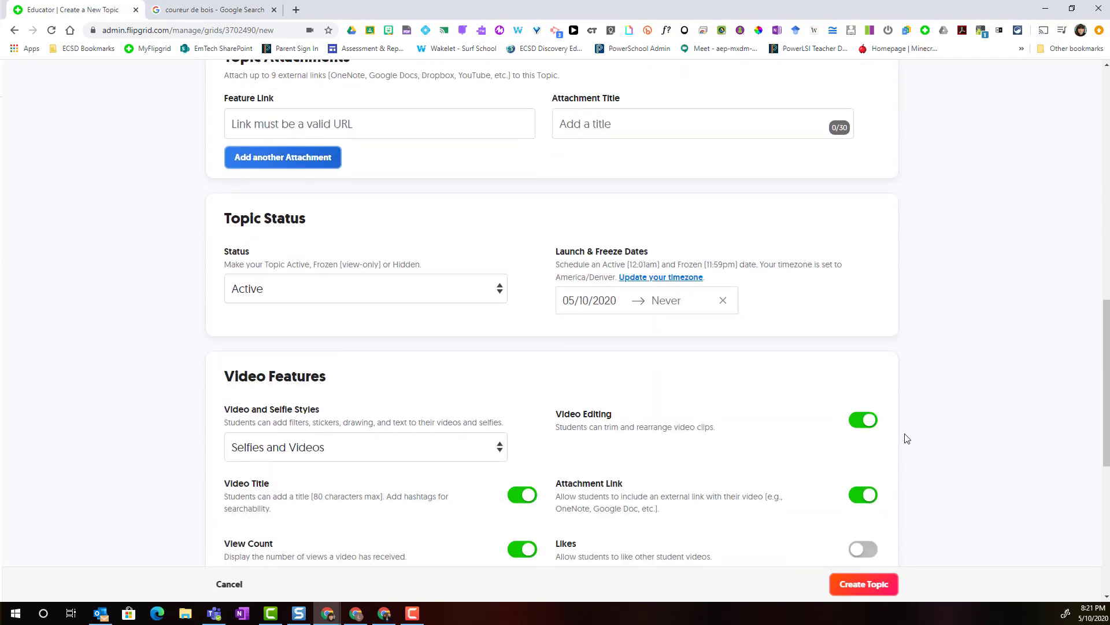
{"action": "scroll", "scroll_direction": "down", "scroll_amount": 3}
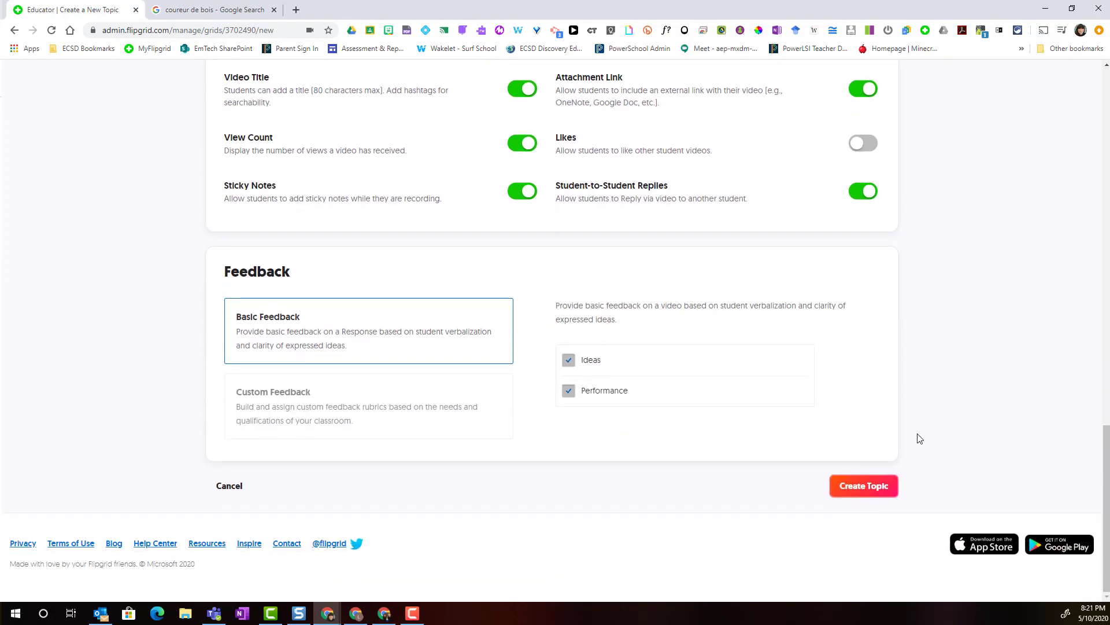
{"action": "mouse_move", "coordinate": [211, 410]}
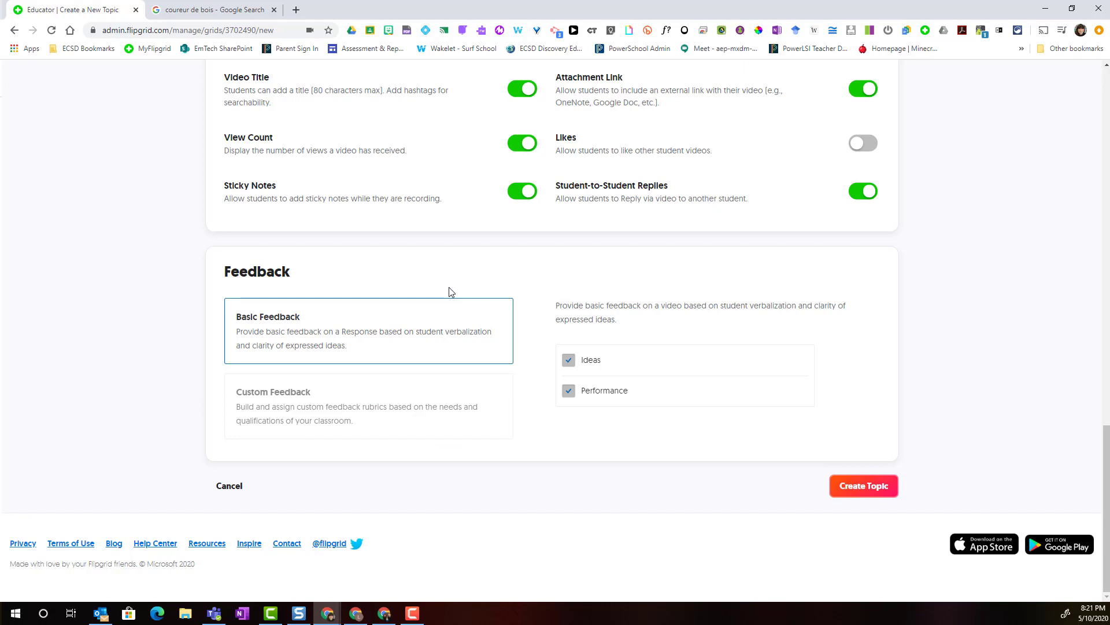
{"action": "mouse_move", "coordinate": [363, 343]}
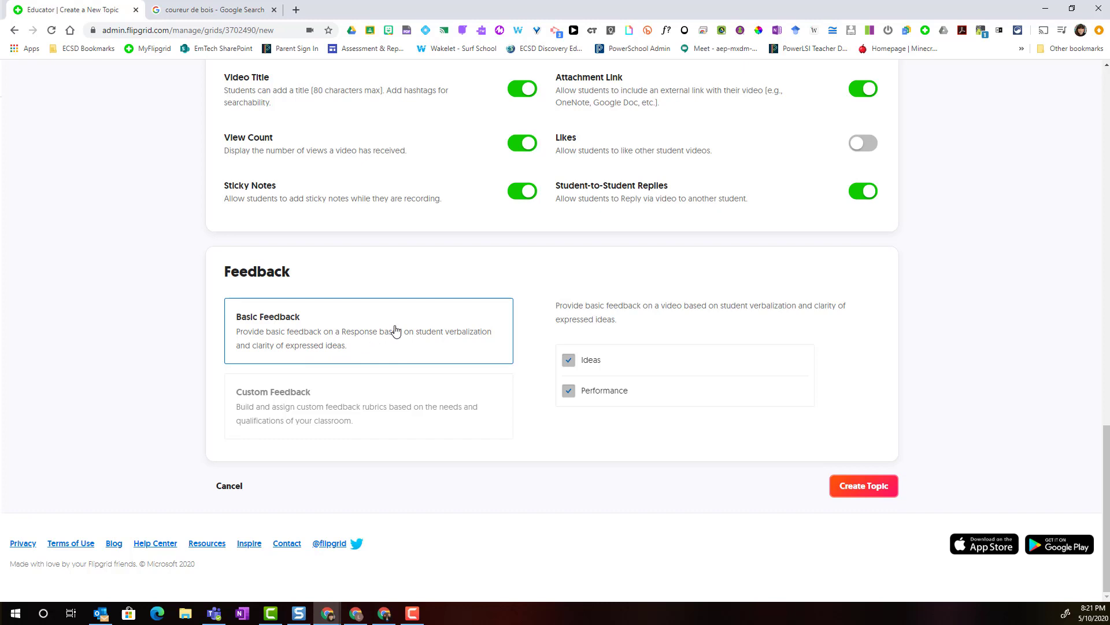
{"action": "mouse_move", "coordinate": [652, 335]}
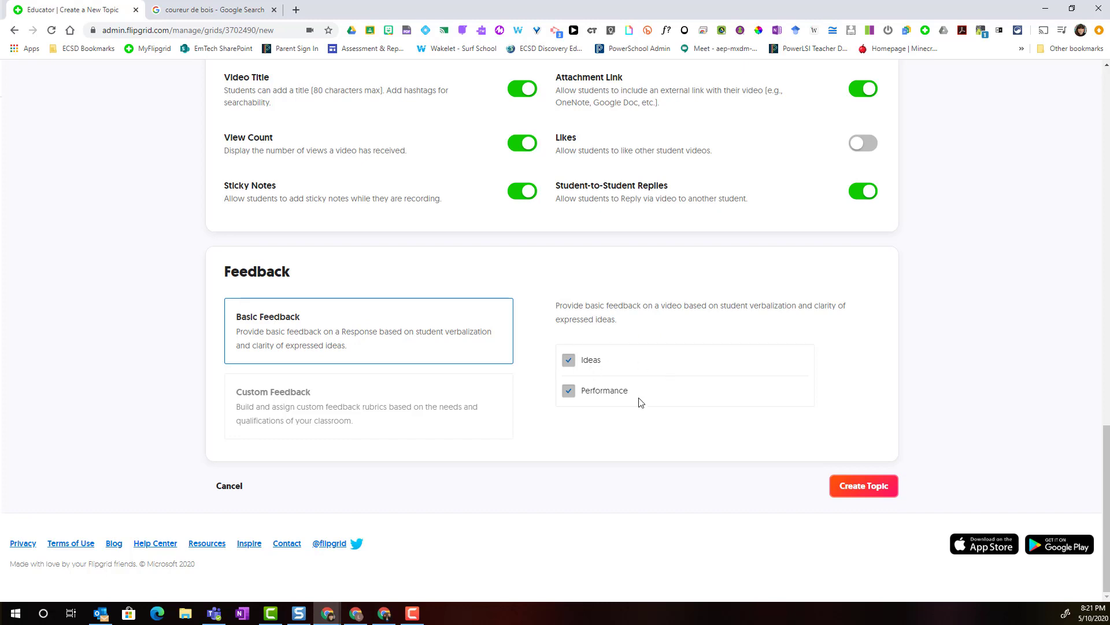
{"action": "mouse_move", "coordinate": [648, 396]}
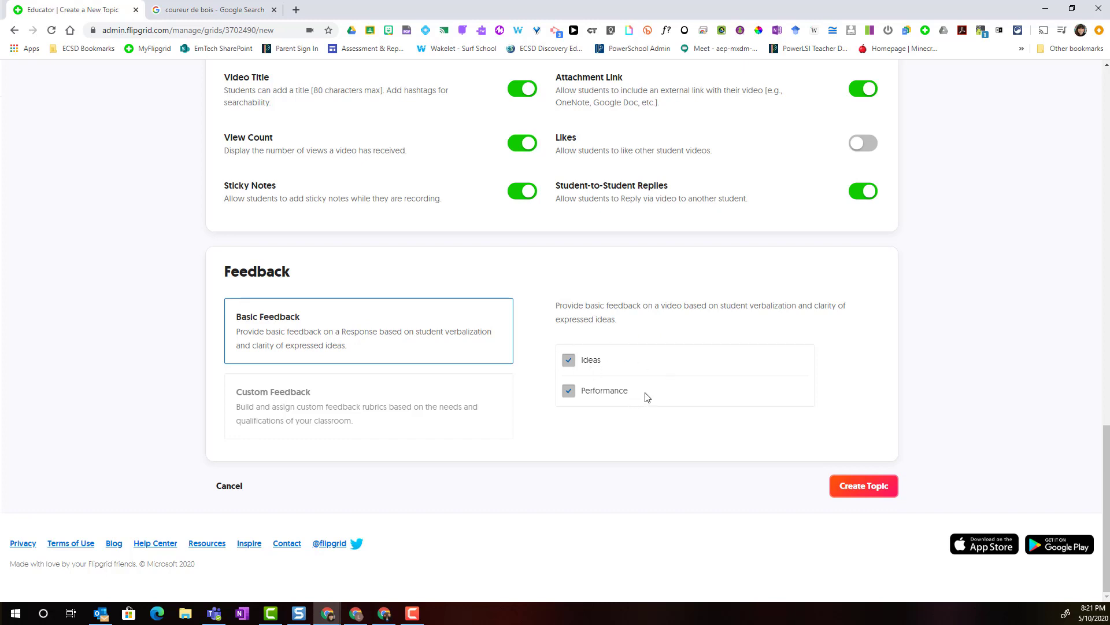
{"action": "mouse_move", "coordinate": [413, 356]}
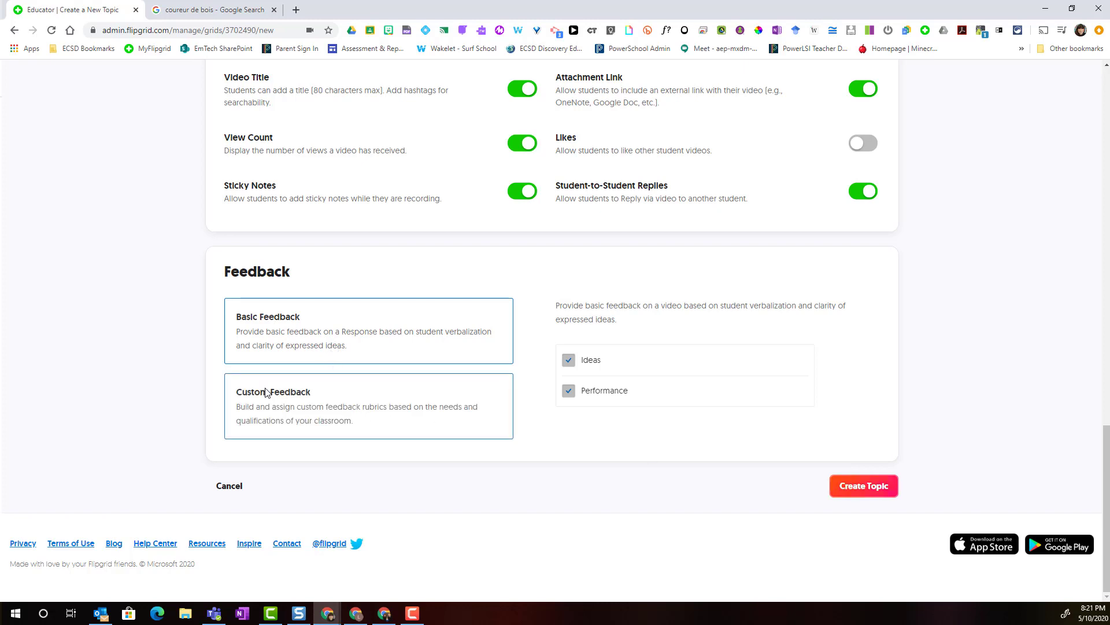
{"action": "mouse_move", "coordinate": [305, 413]}
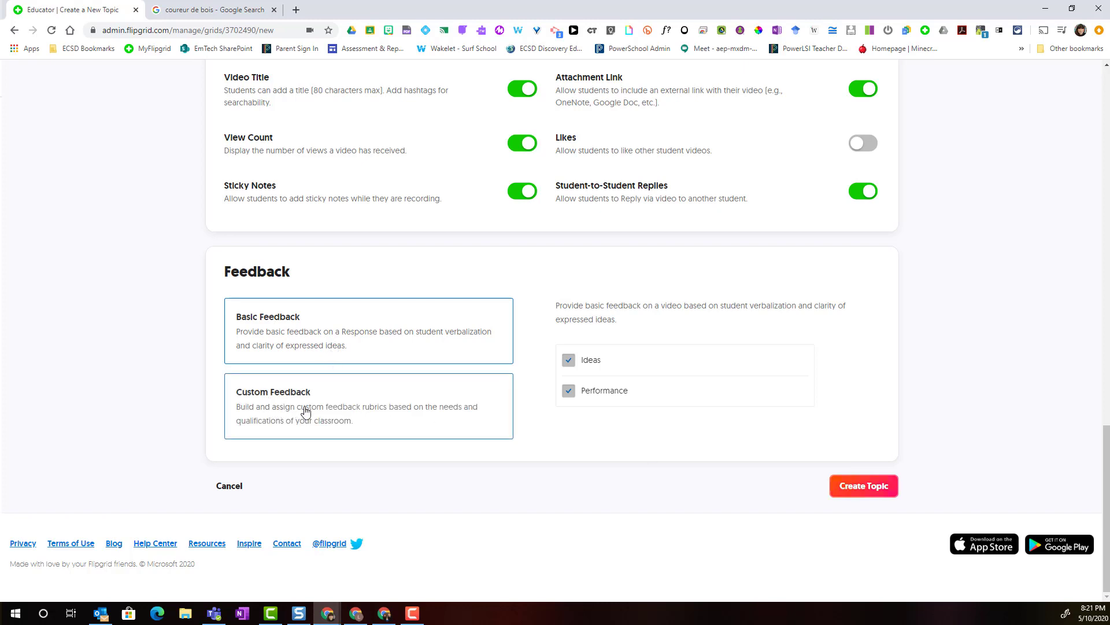
{"action": "mouse_move", "coordinate": [299, 402]}
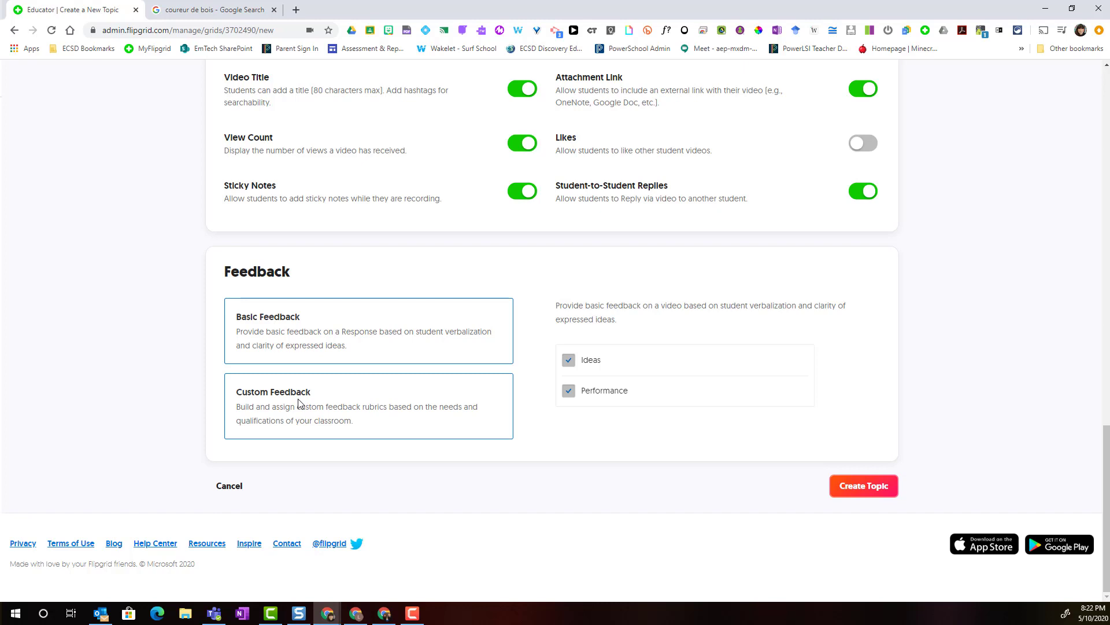
Choose Custom Feedback for the topic to get an empty new rubric
{"action": "left_click", "coordinate": [368, 406]}
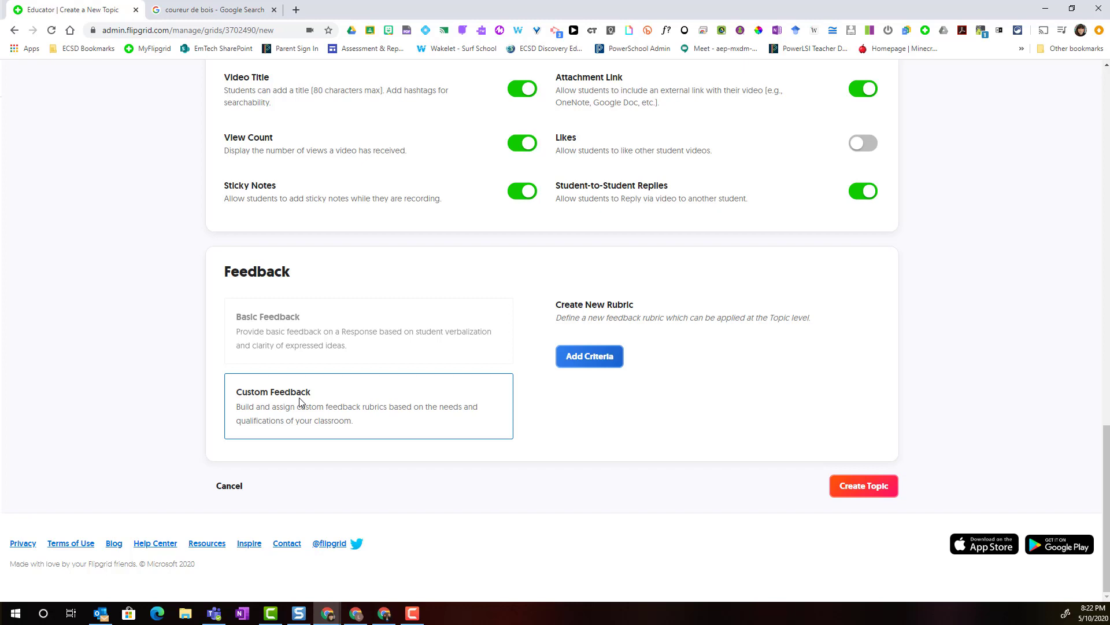
{"action": "mouse_move", "coordinate": [640, 393]}
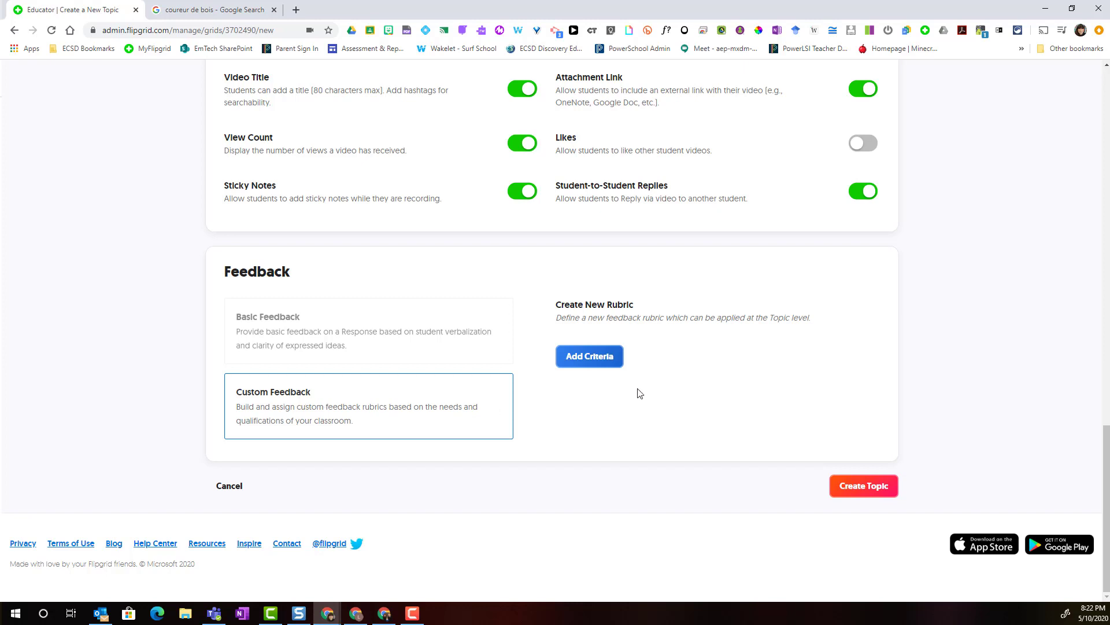
{"action": "mouse_move", "coordinate": [589, 373]}
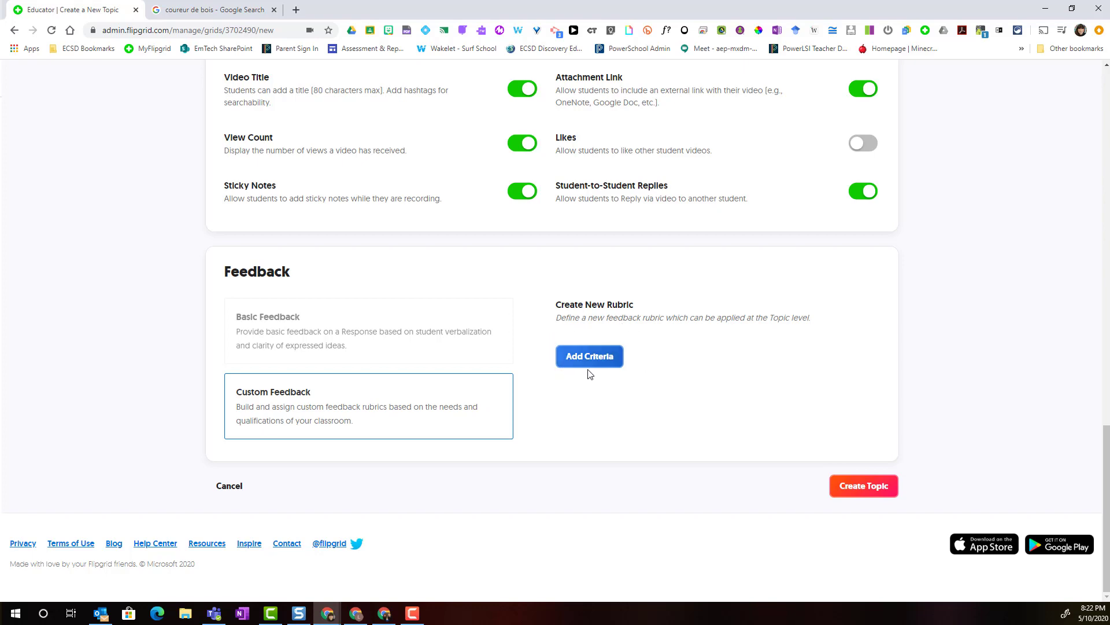
{"action": "mouse_move", "coordinate": [591, 369]}
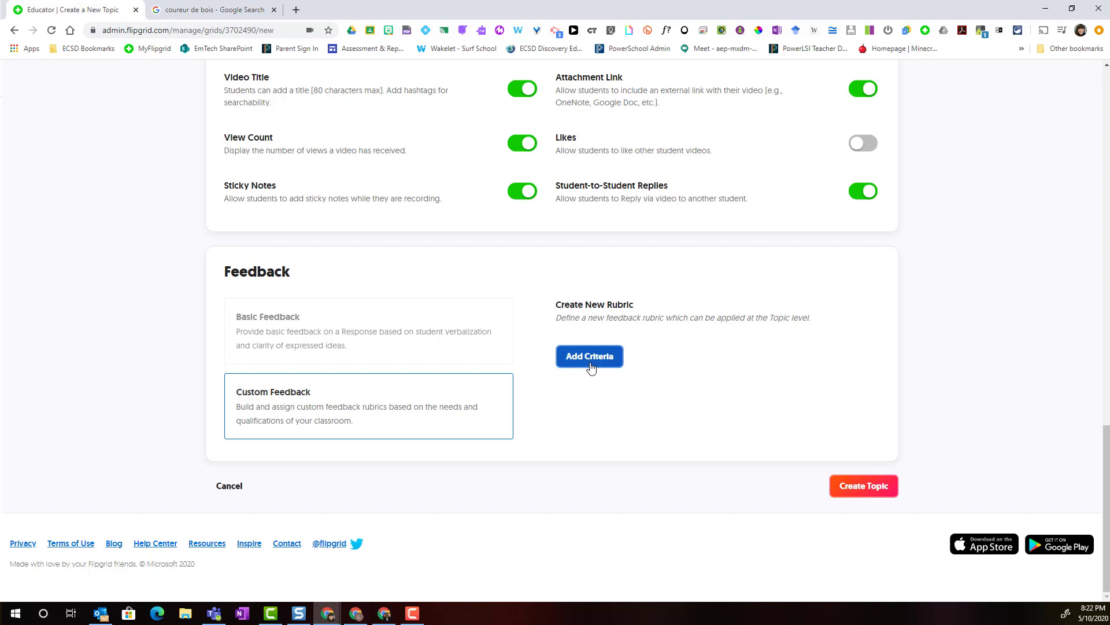
Add a criterion titled 'Content Knowledge' with its description about specific examples
{"action": "left_click", "coordinate": [589, 356]}
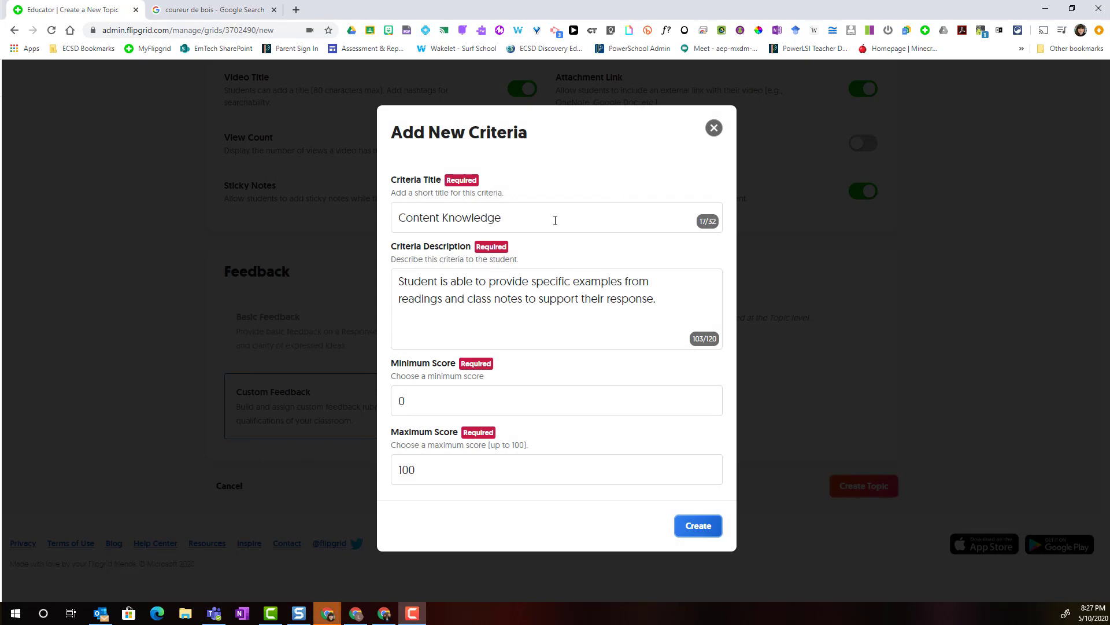
{"action": "mouse_move", "coordinate": [422, 205]}
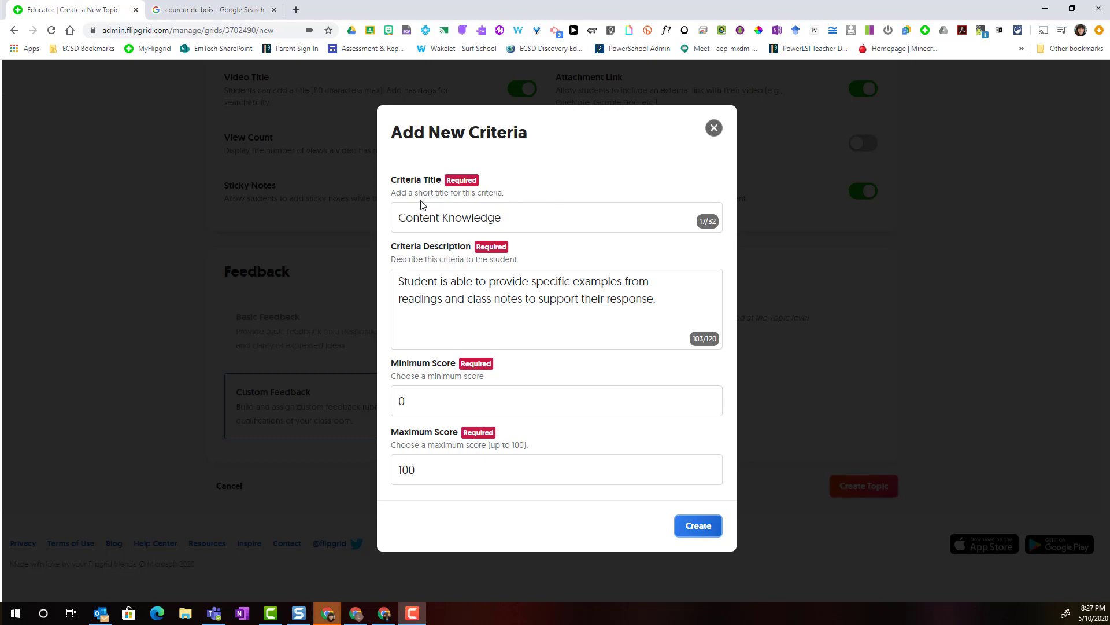
{"action": "mouse_move", "coordinate": [482, 235]}
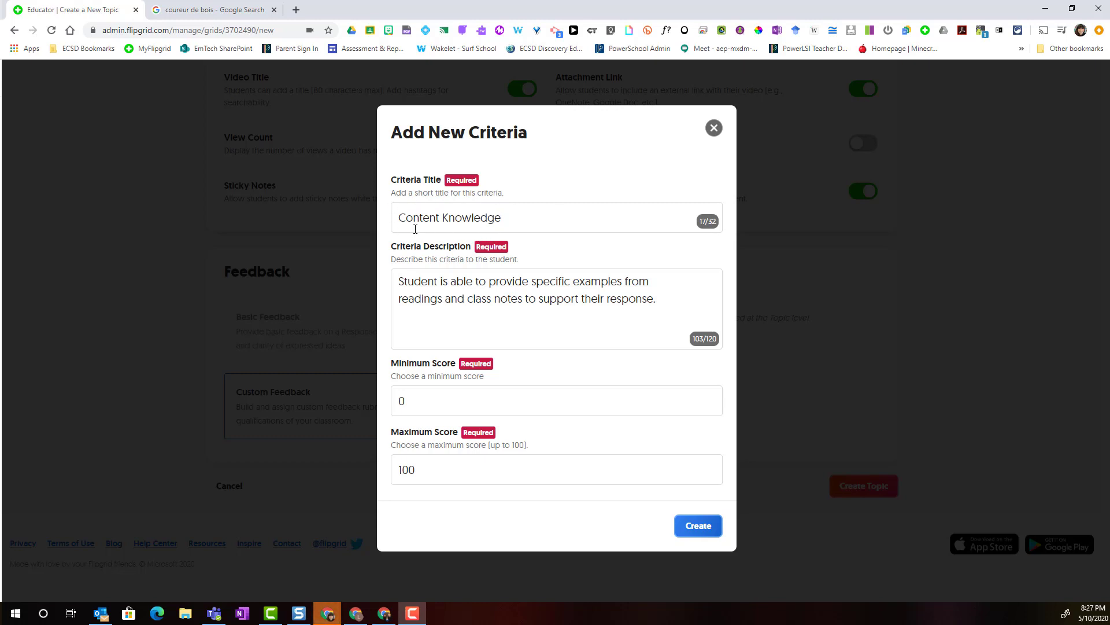
{"action": "mouse_move", "coordinate": [466, 242]}
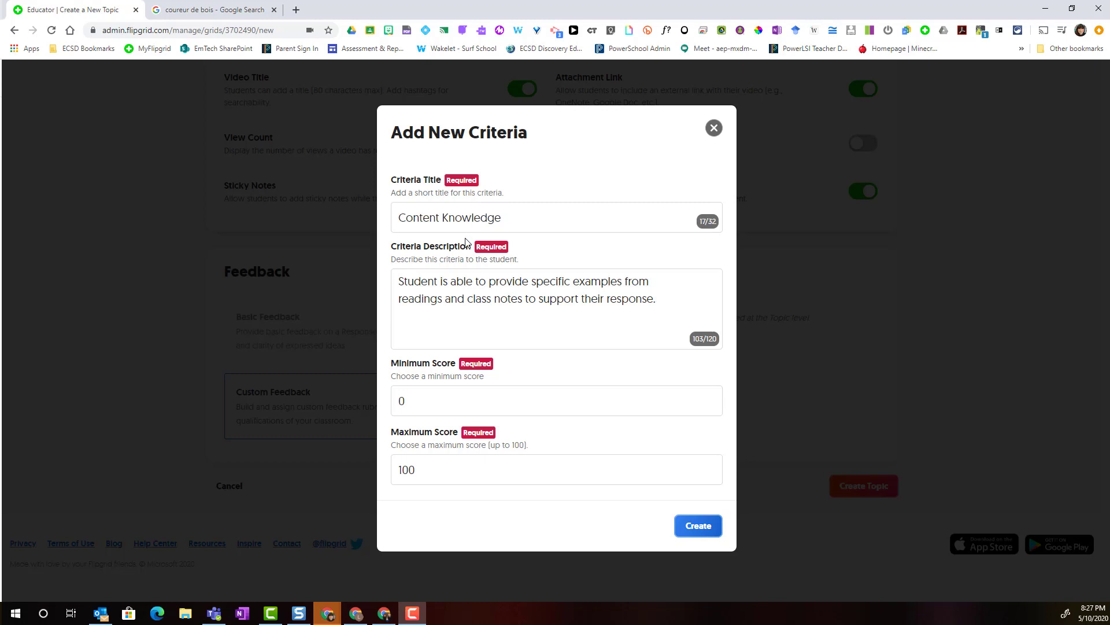
{"action": "mouse_move", "coordinate": [382, 303]}
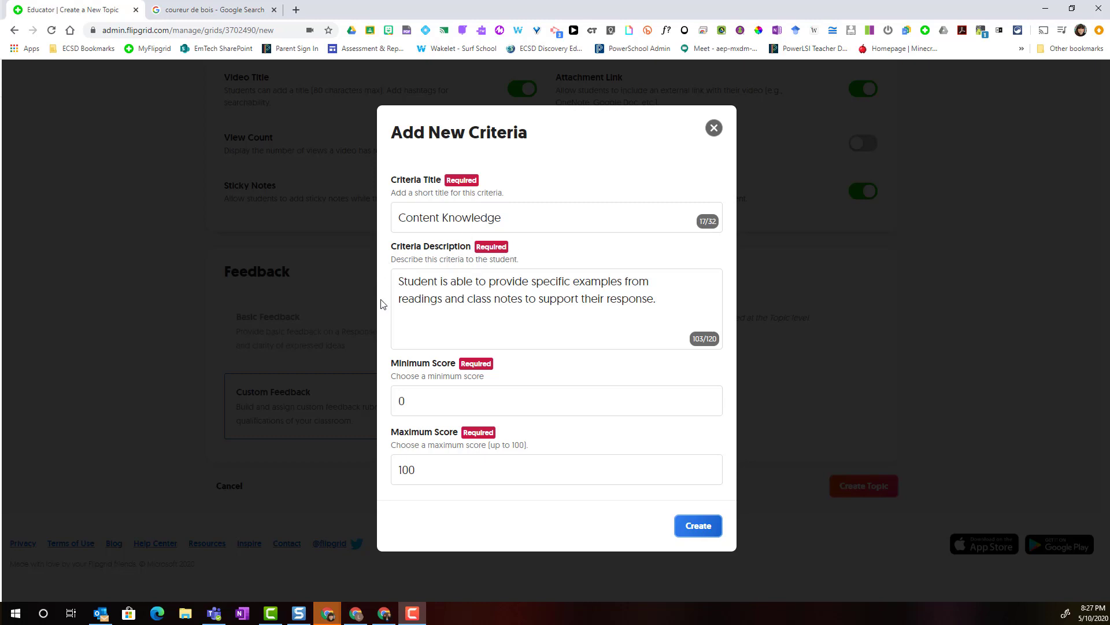
{"action": "mouse_move", "coordinate": [676, 286]}
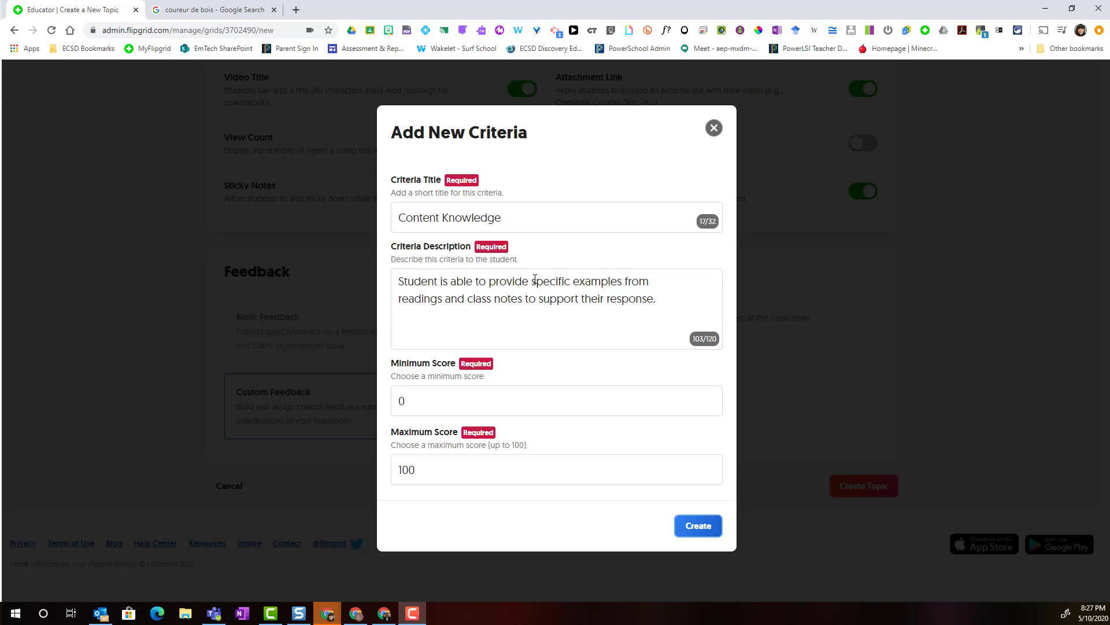
{"action": "mouse_move", "coordinate": [467, 310]}
{"action": "type", "text": "4"}
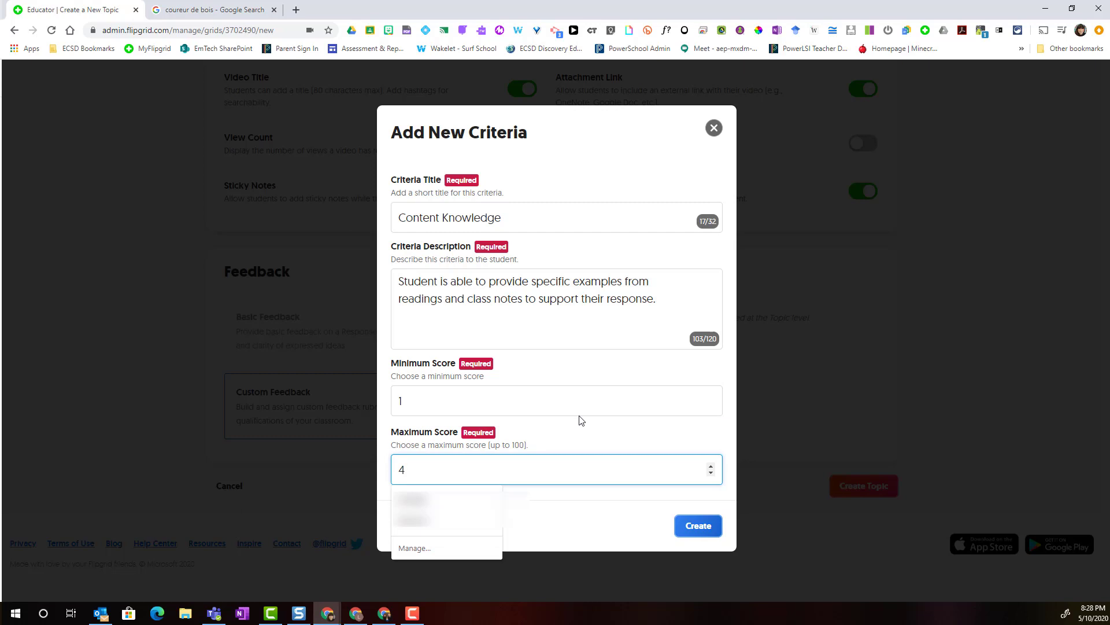
Set the Content Knowledge score range to 1–4 and create the criterion
{"action": "left_click", "coordinate": [556, 400]}
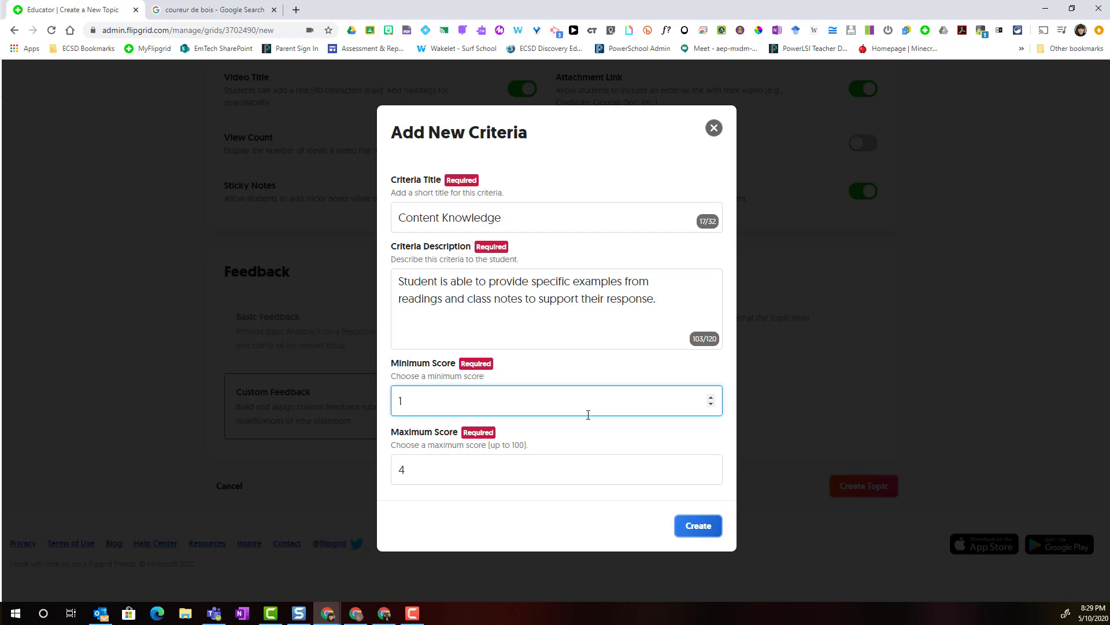
{"action": "mouse_move", "coordinate": [596, 411]}
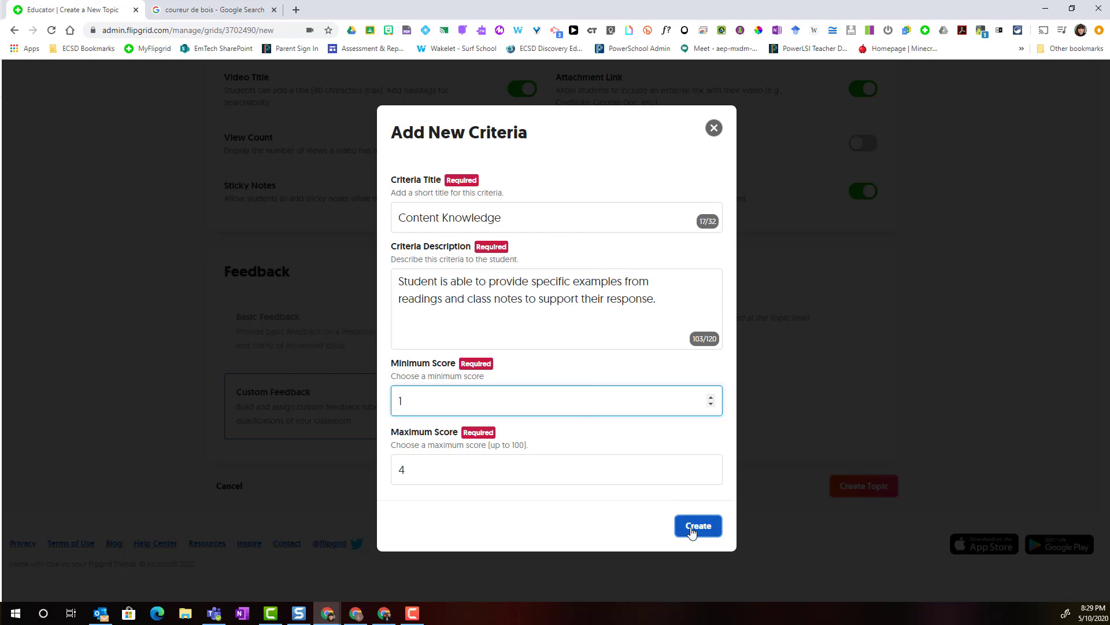
{"action": "left_click", "coordinate": [698, 525]}
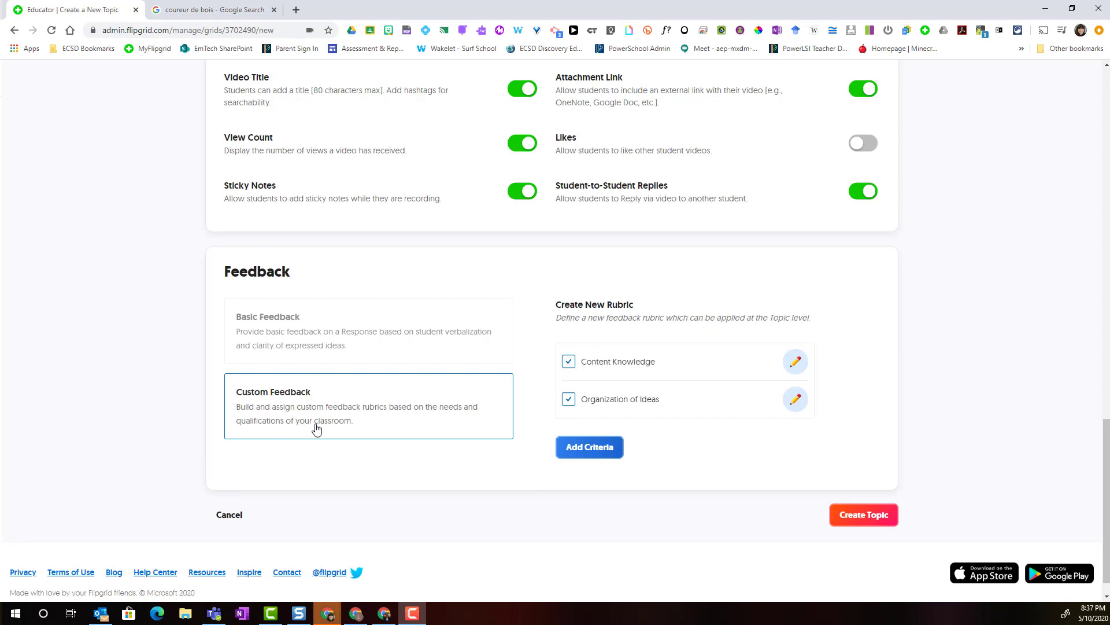
{"action": "mouse_move", "coordinate": [510, 392]}
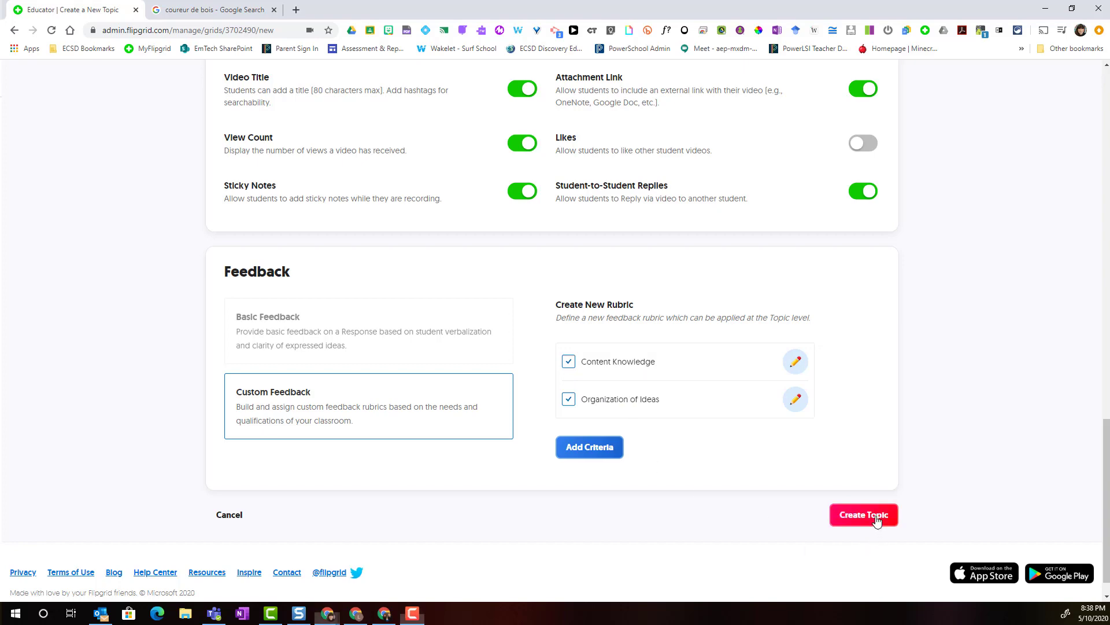
Create the Fur Trade topic with both criteria checked in the custom rubric
{"action": "left_click", "coordinate": [864, 514]}
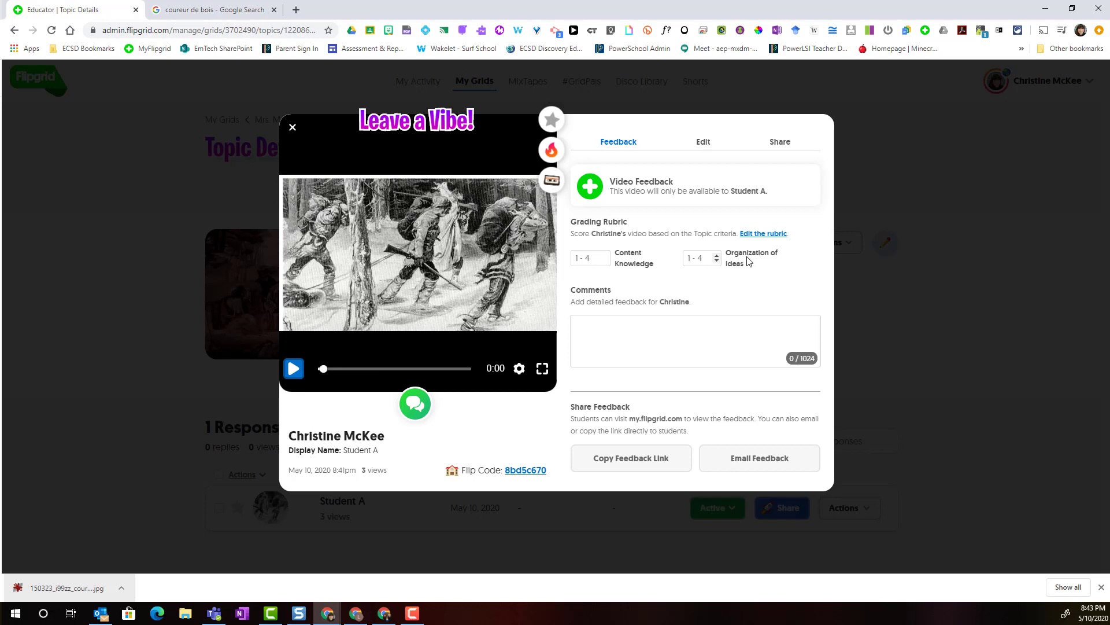
{"action": "mouse_move", "coordinate": [730, 269]}
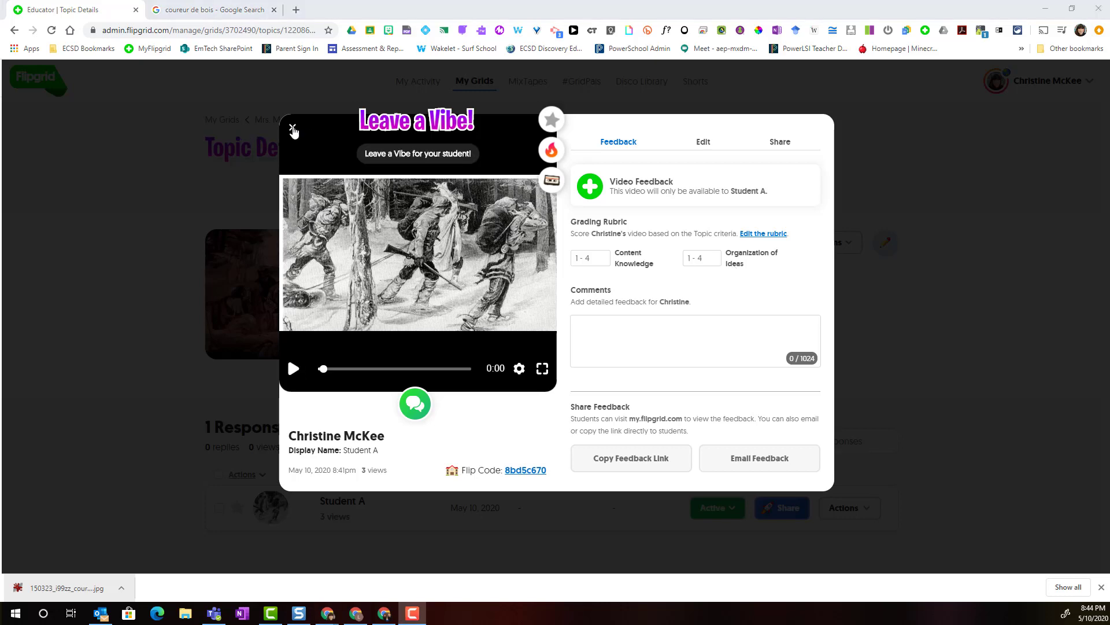
Close the student response window showing the 1–4 rubric scores
{"action": "left_click", "coordinate": [292, 129]}
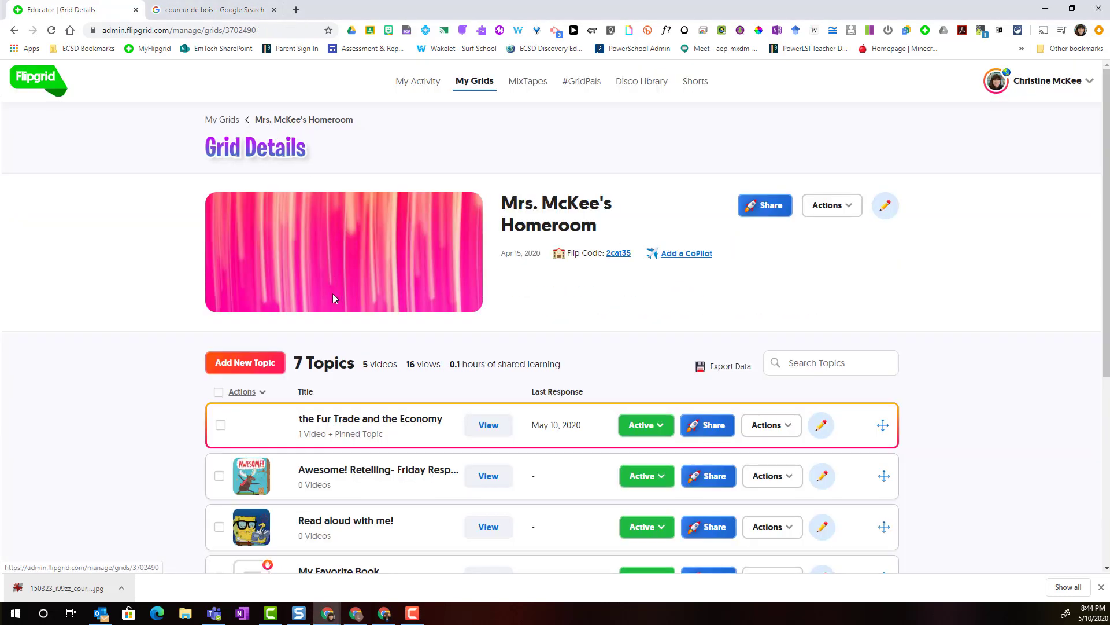
Edit the 'Awesome! Retelling- Friday Response' topic from the homeroom topic list
{"action": "scroll", "scroll_direction": "down", "scroll_amount": 3}
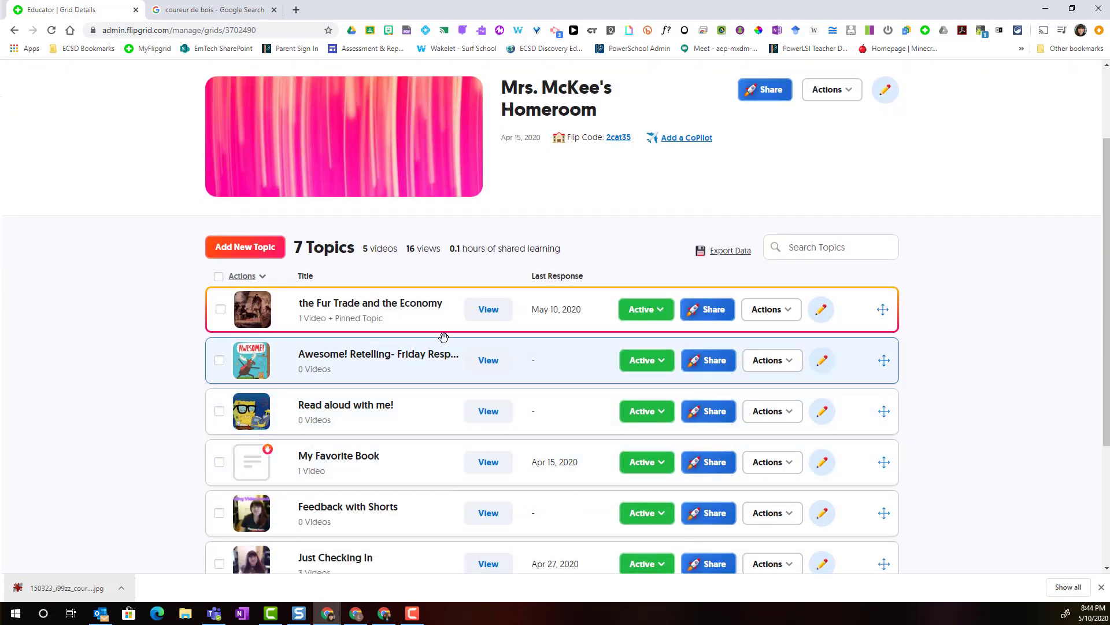
{"action": "mouse_move", "coordinate": [431, 368]}
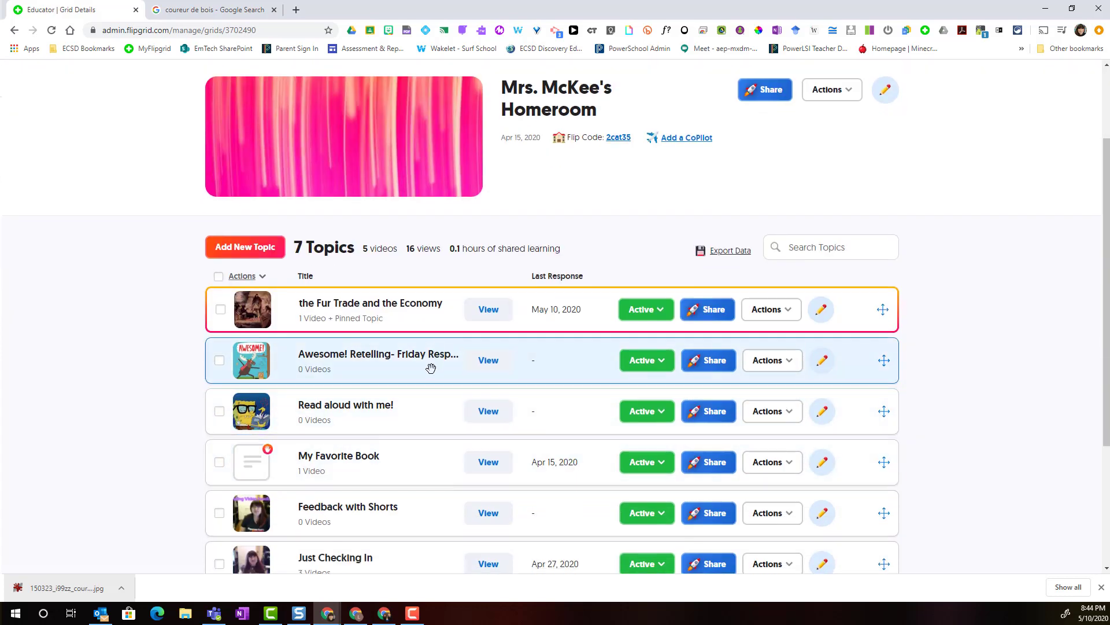
{"action": "mouse_move", "coordinate": [436, 362]}
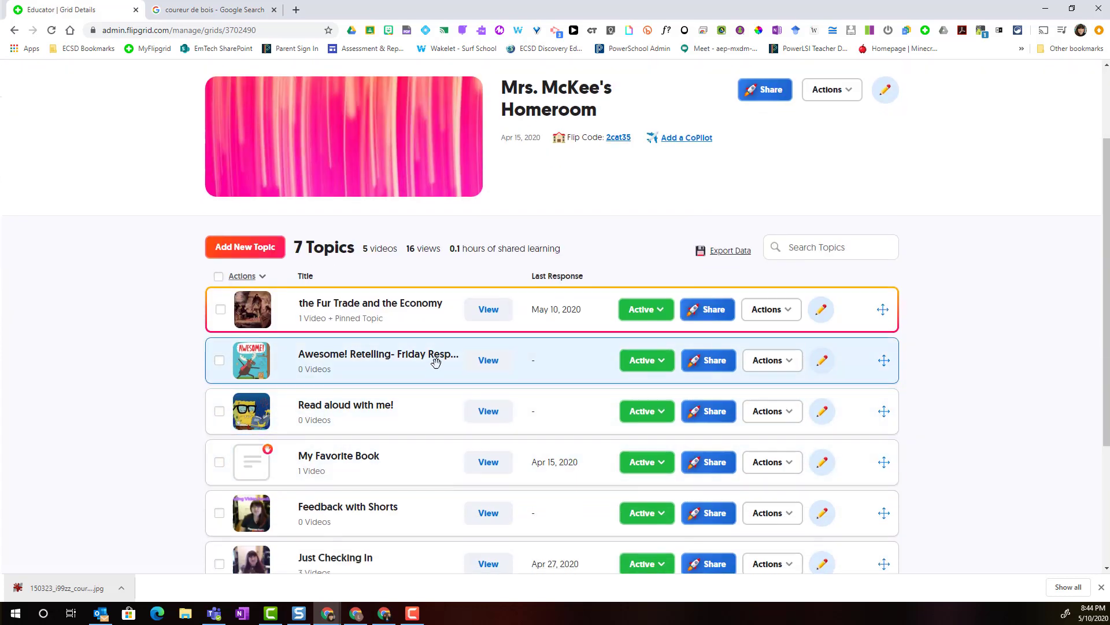
{"action": "mouse_move", "coordinate": [433, 355]}
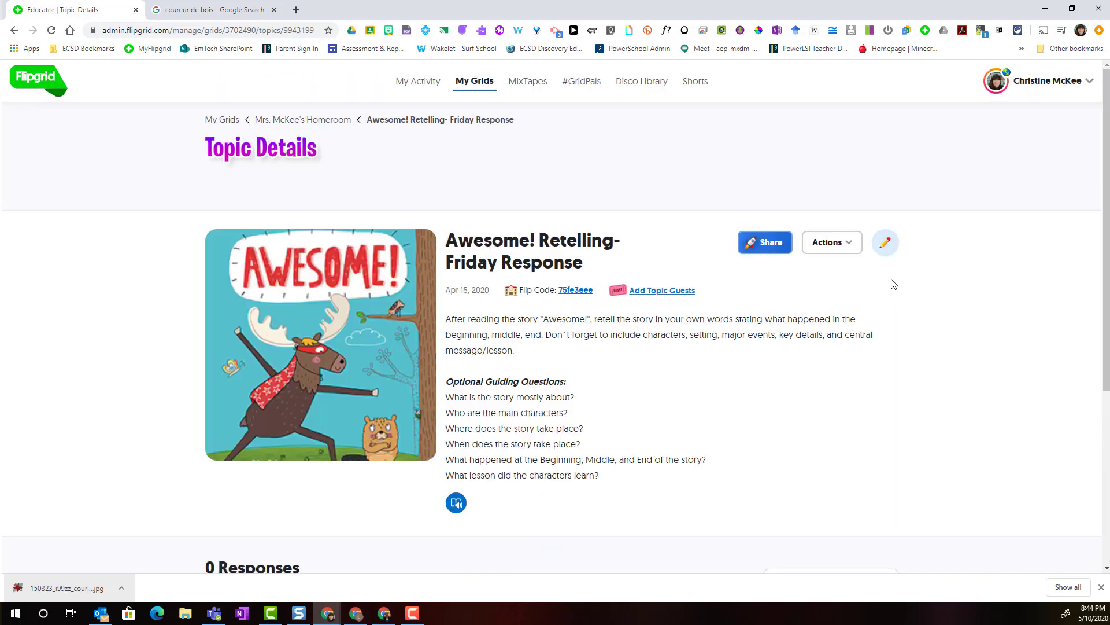
{"action": "left_click", "coordinate": [885, 242]}
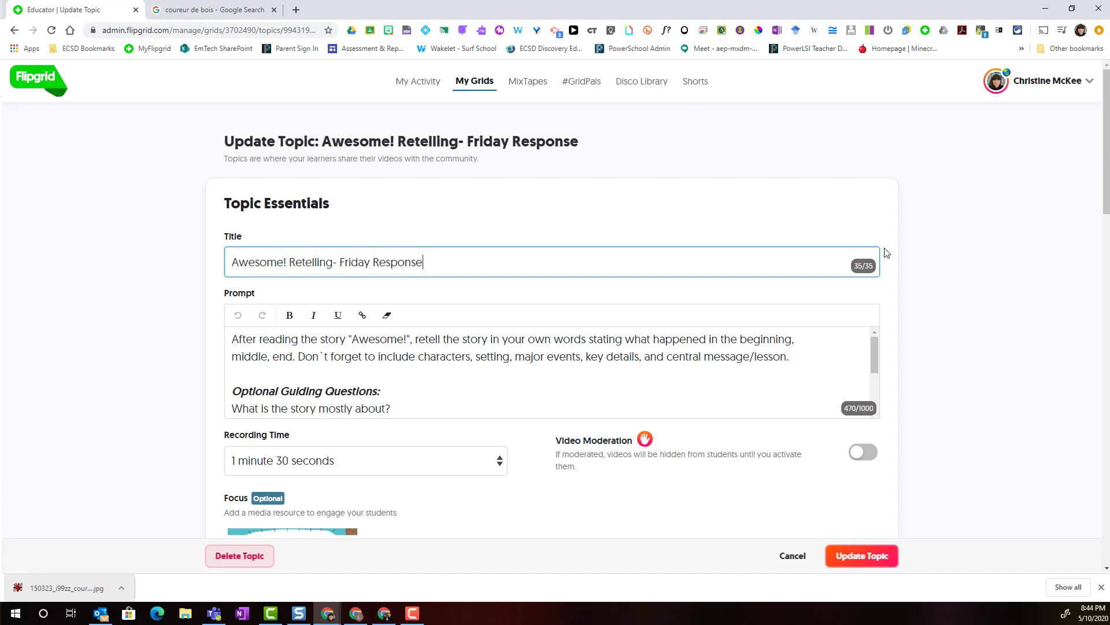
Scroll the Awesome! Retelling update form down to its Feedback options
{"action": "scroll", "scroll_direction": "down", "scroll_amount": 3}
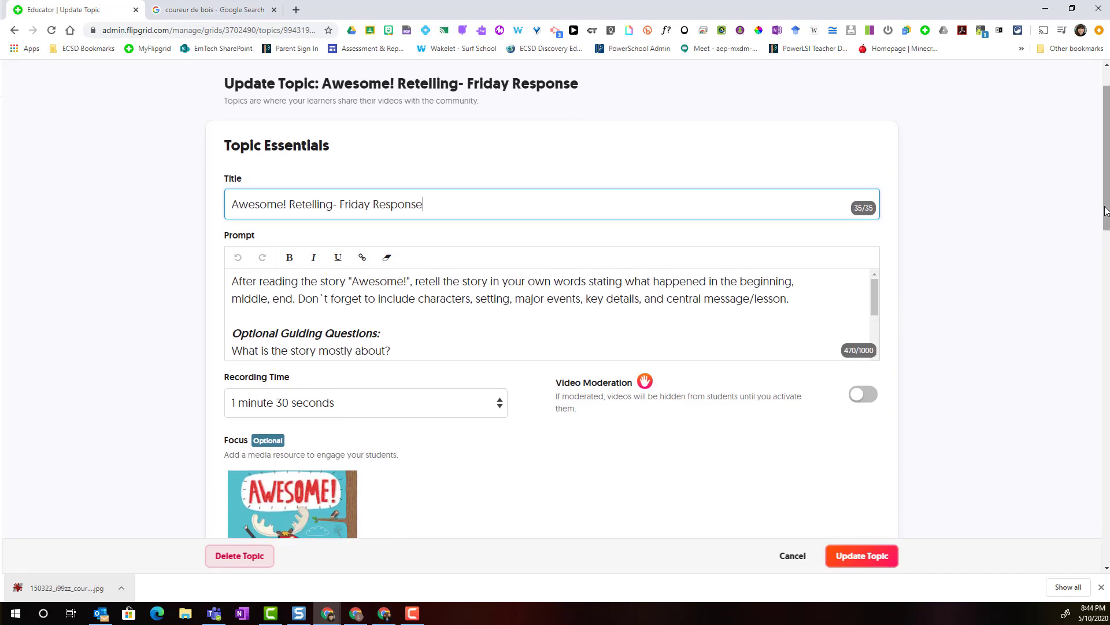
{"action": "scroll", "scroll_direction": "down", "scroll_amount": 3}
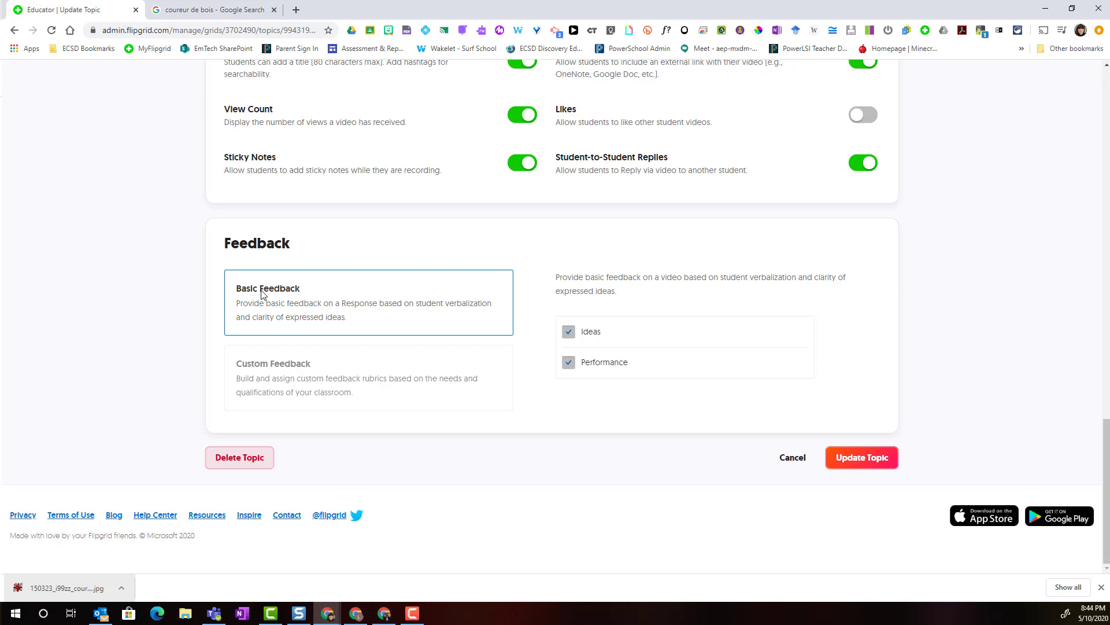
{"action": "mouse_move", "coordinate": [473, 306]}
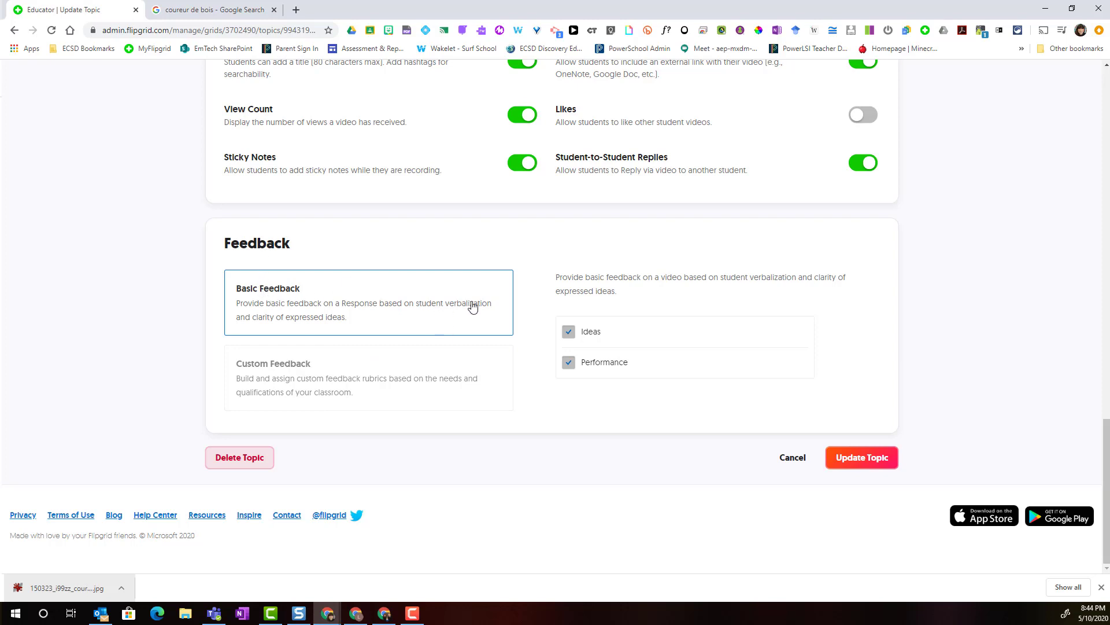
{"action": "mouse_move", "coordinate": [676, 373]}
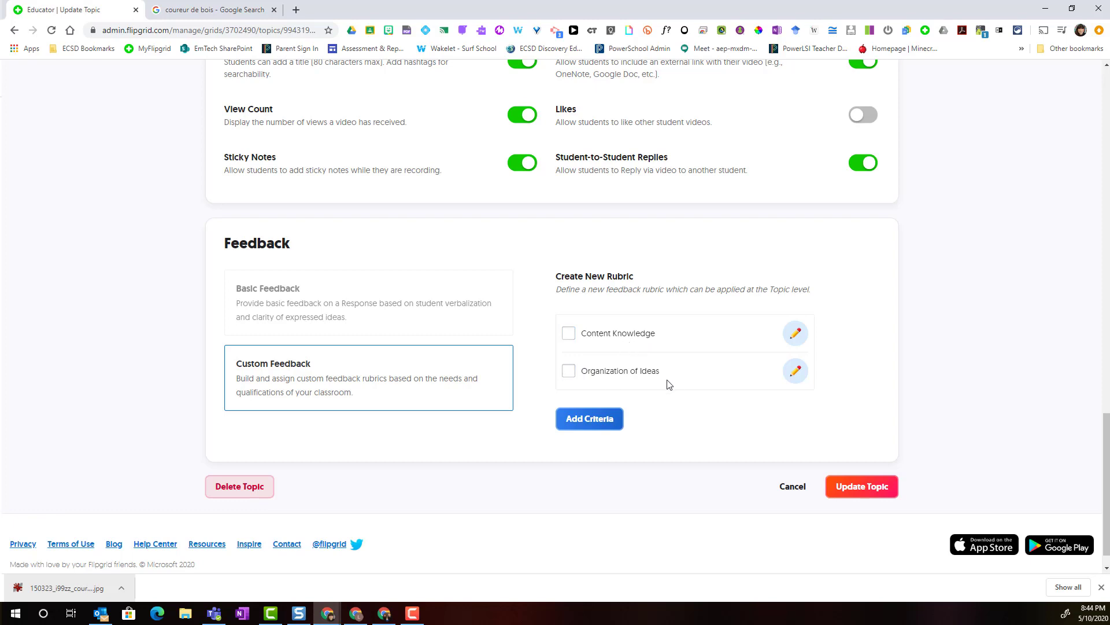
{"action": "mouse_move", "coordinate": [618, 439]}
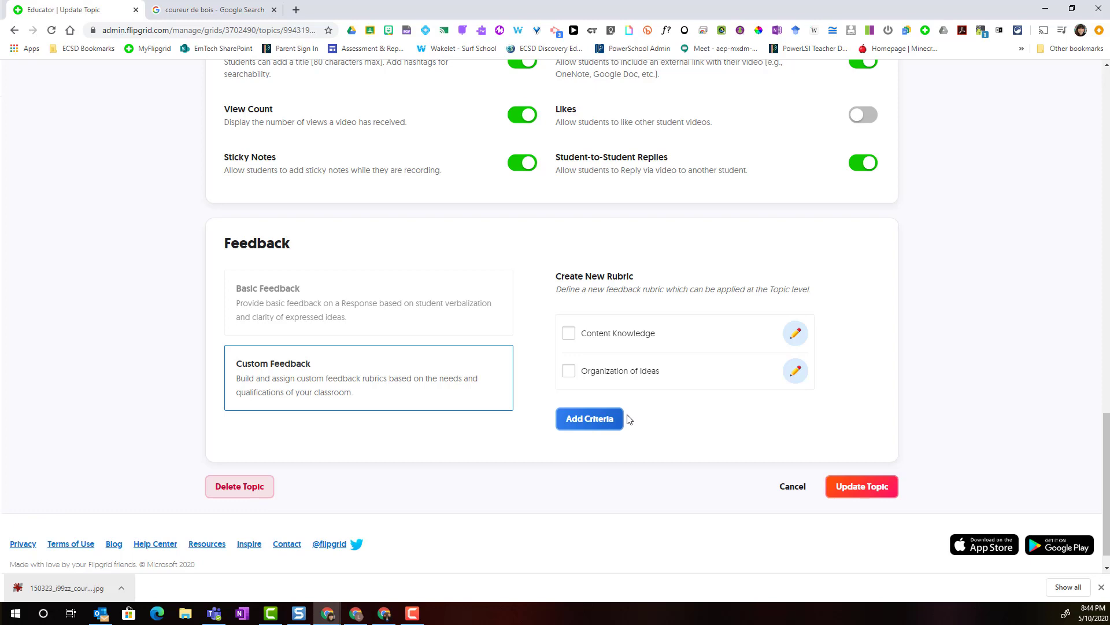
{"action": "mouse_move", "coordinate": [160, 403]}
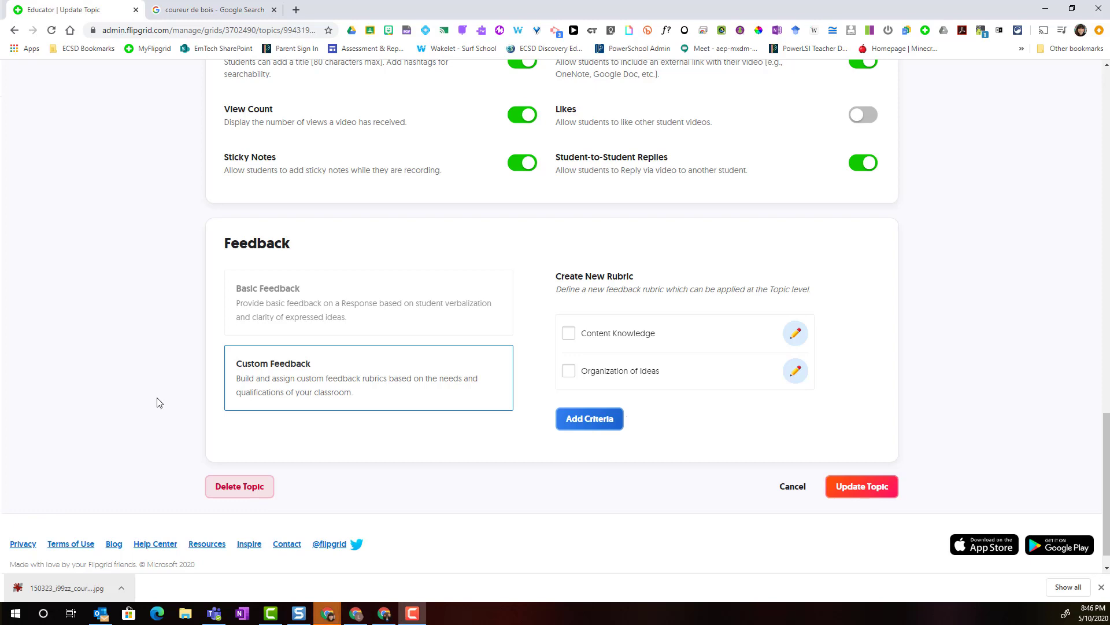